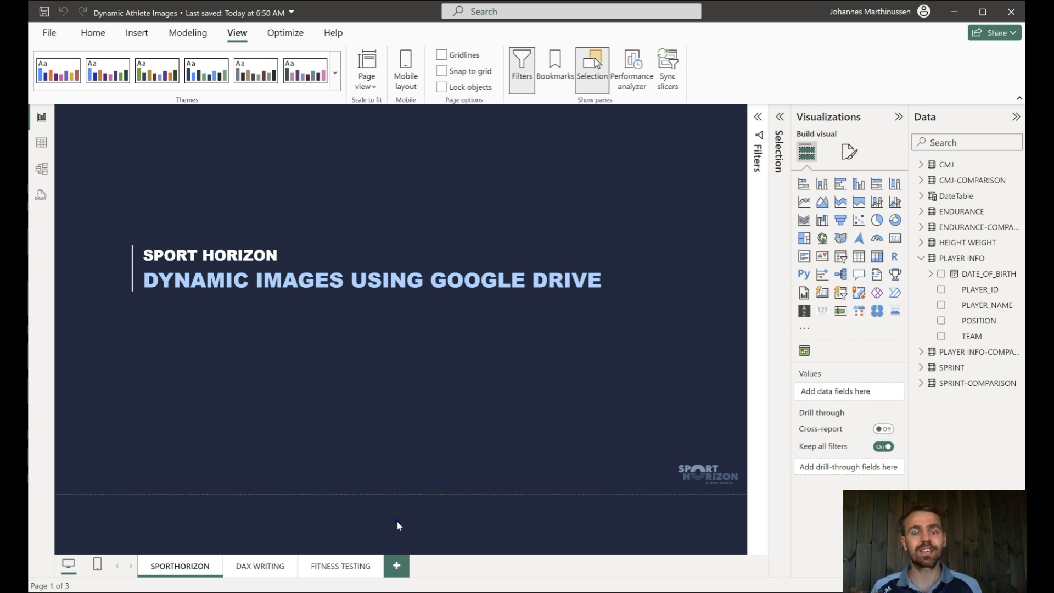
{"action": "mouse_move", "coordinate": [396, 538]}
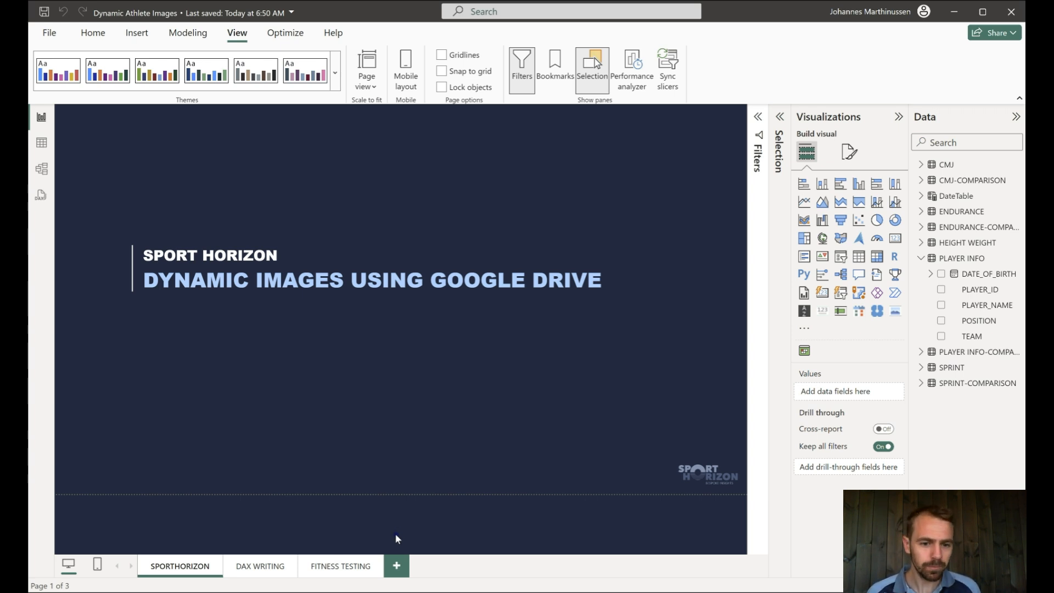
{"action": "mouse_move", "coordinate": [361, 569]}
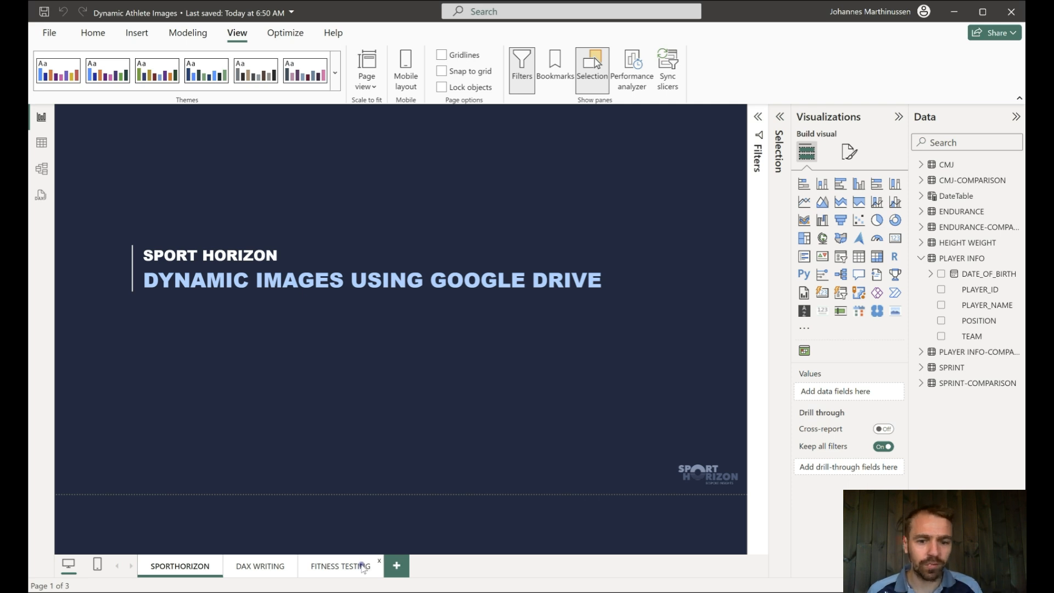
Go to the FITNESS TESTING page and switch the sprint trend chart to 10m times.
{"action": "left_click", "coordinate": [339, 566]}
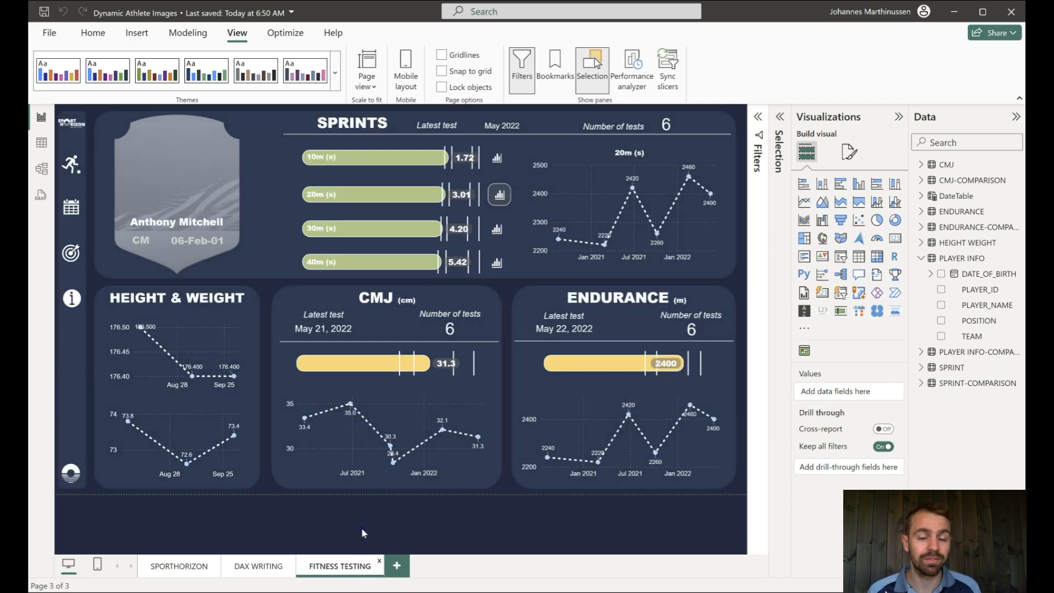
{"action": "mouse_move", "coordinate": [287, 537]}
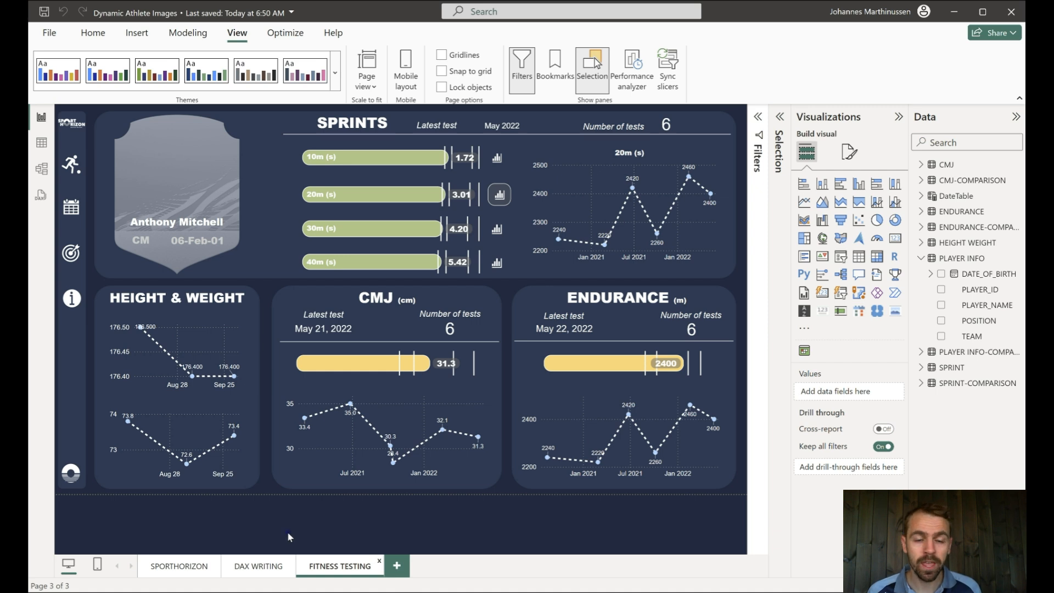
{"action": "mouse_move", "coordinate": [544, 535]}
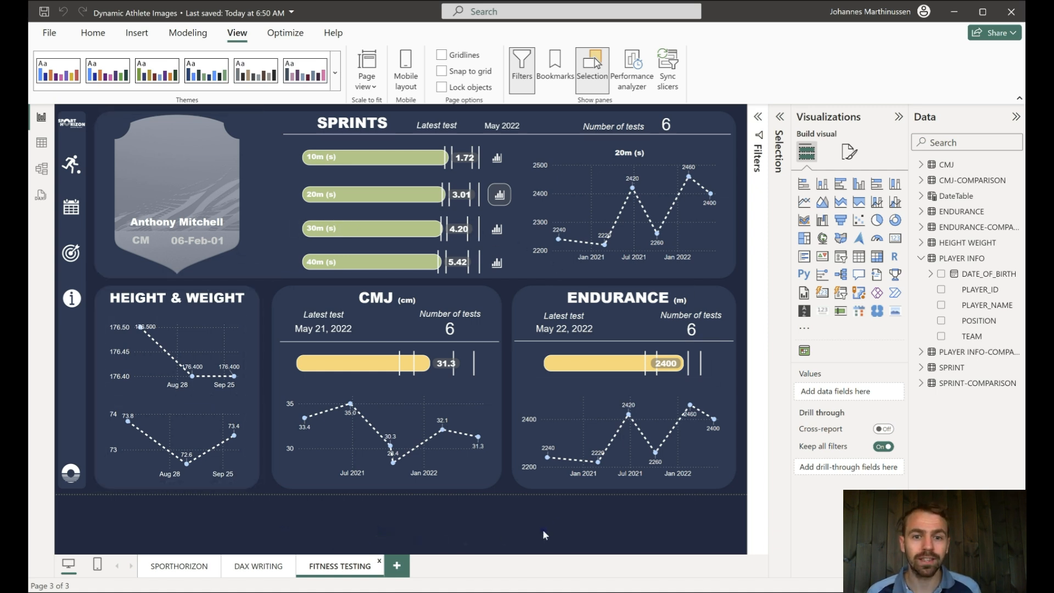
{"action": "mouse_move", "coordinate": [516, 507]}
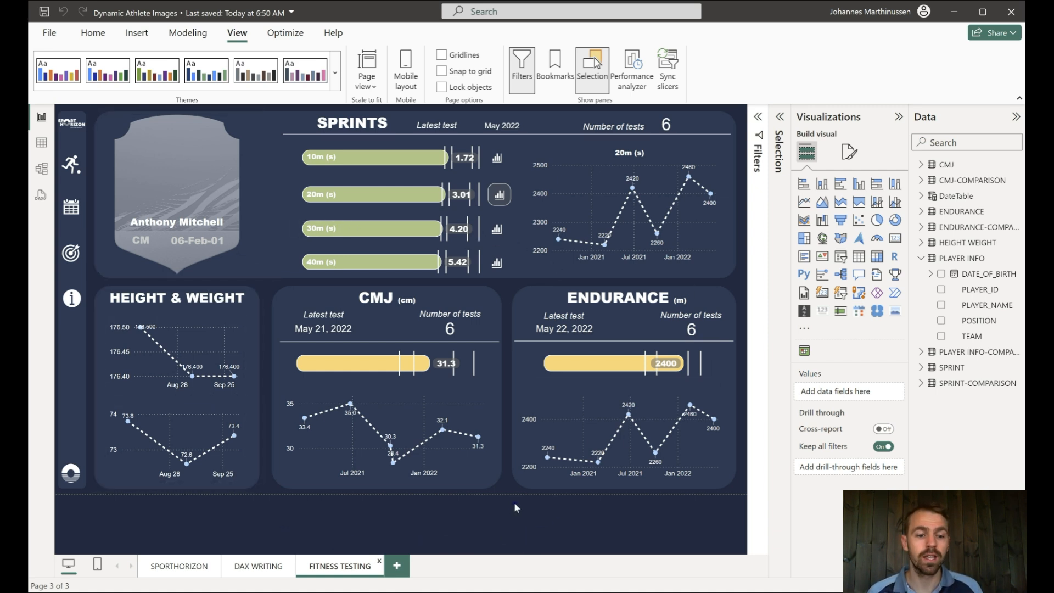
{"action": "left_click", "coordinate": [499, 157]}
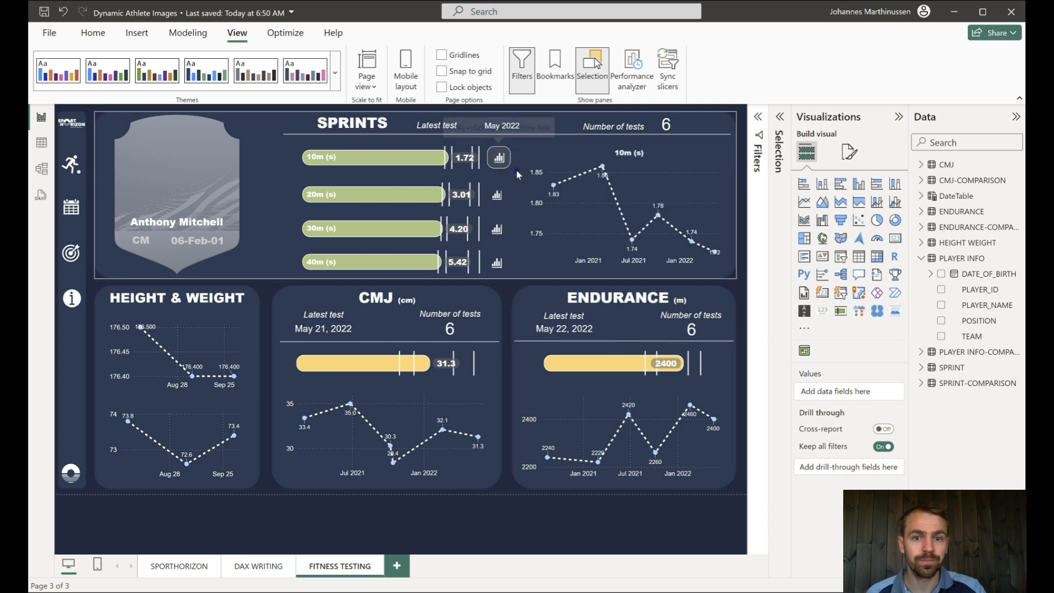
{"action": "mouse_move", "coordinate": [532, 499]}
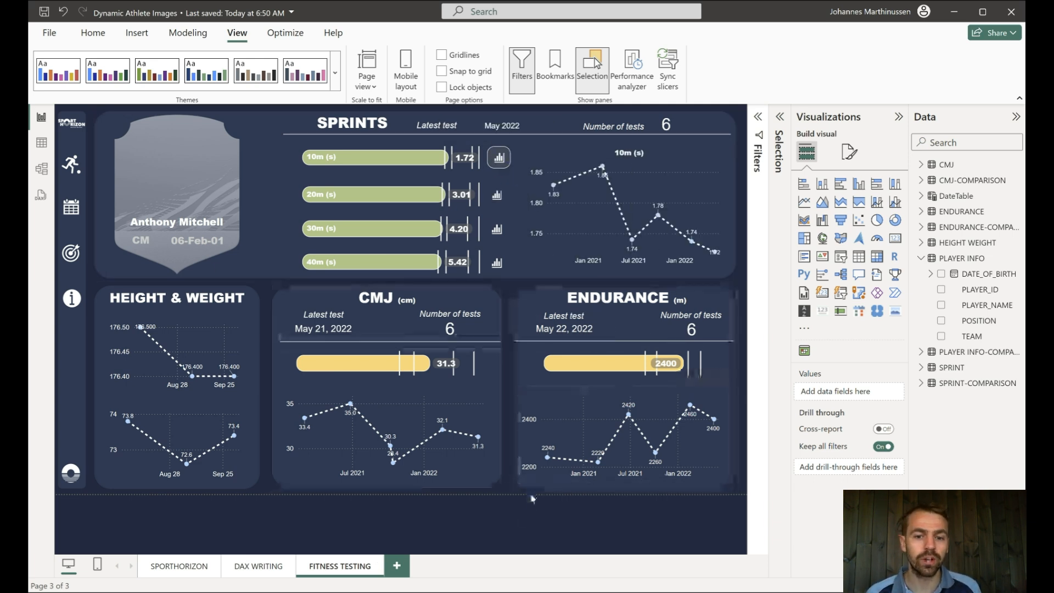
{"action": "mouse_move", "coordinate": [70, 255]}
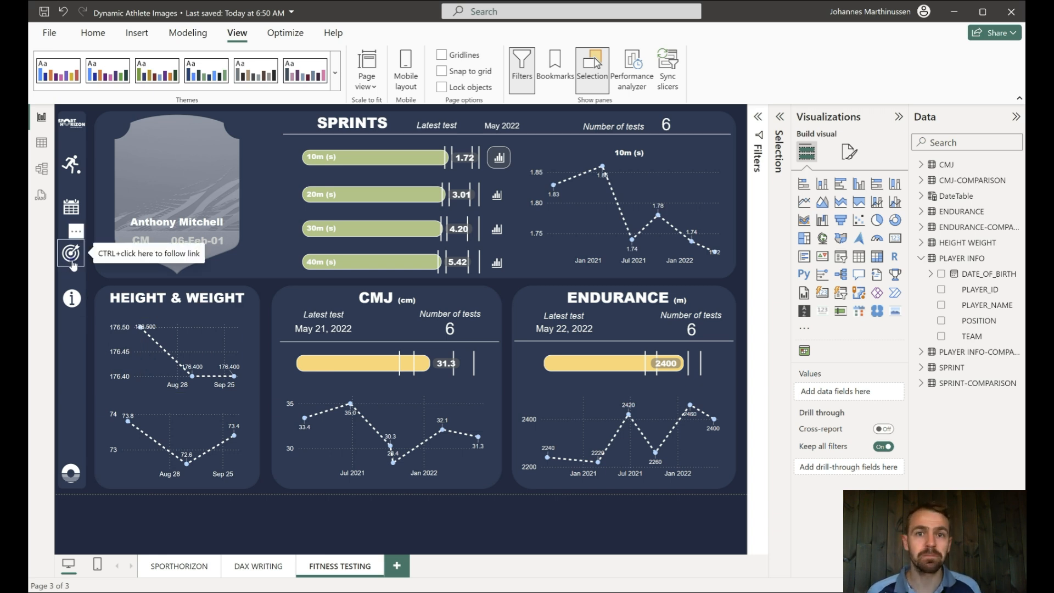
{"action": "mouse_move", "coordinate": [70, 254]}
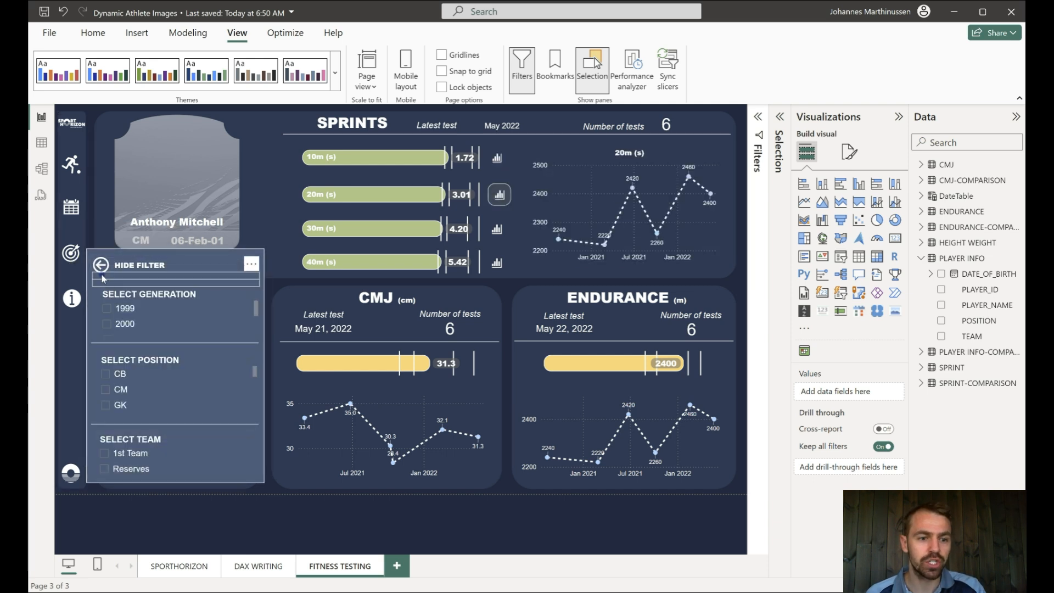
{"action": "left_click", "coordinate": [101, 265]}
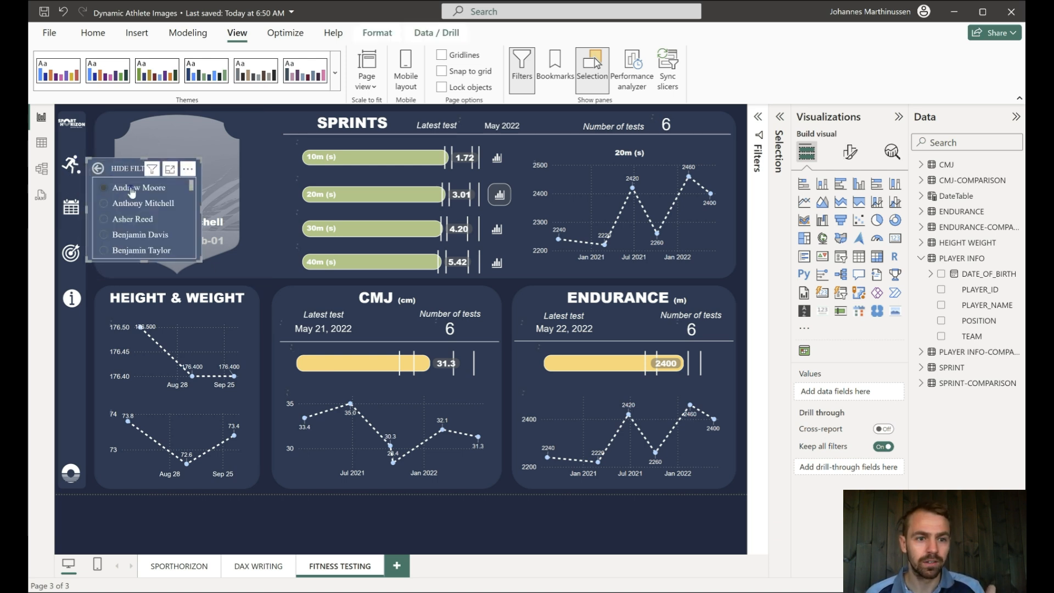
{"action": "left_click", "coordinate": [139, 188]}
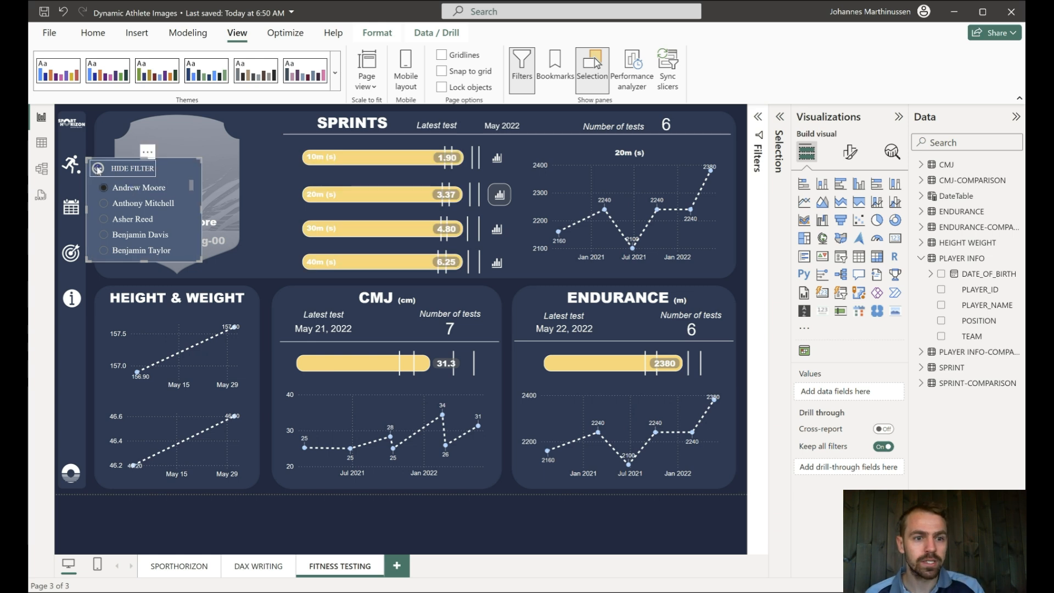
{"action": "left_click", "coordinate": [131, 168]}
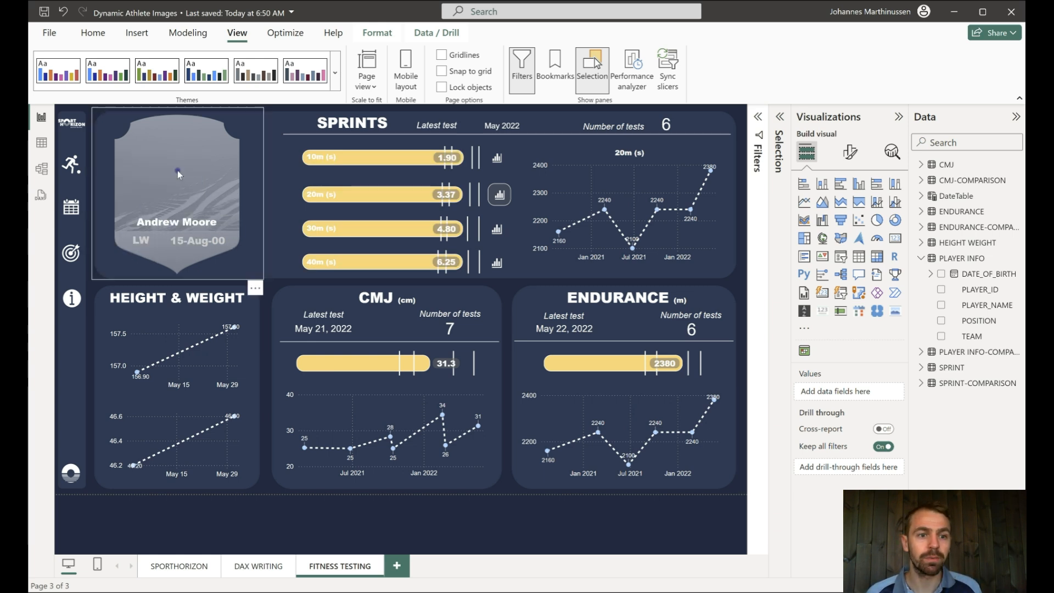
{"action": "mouse_move", "coordinate": [171, 145]}
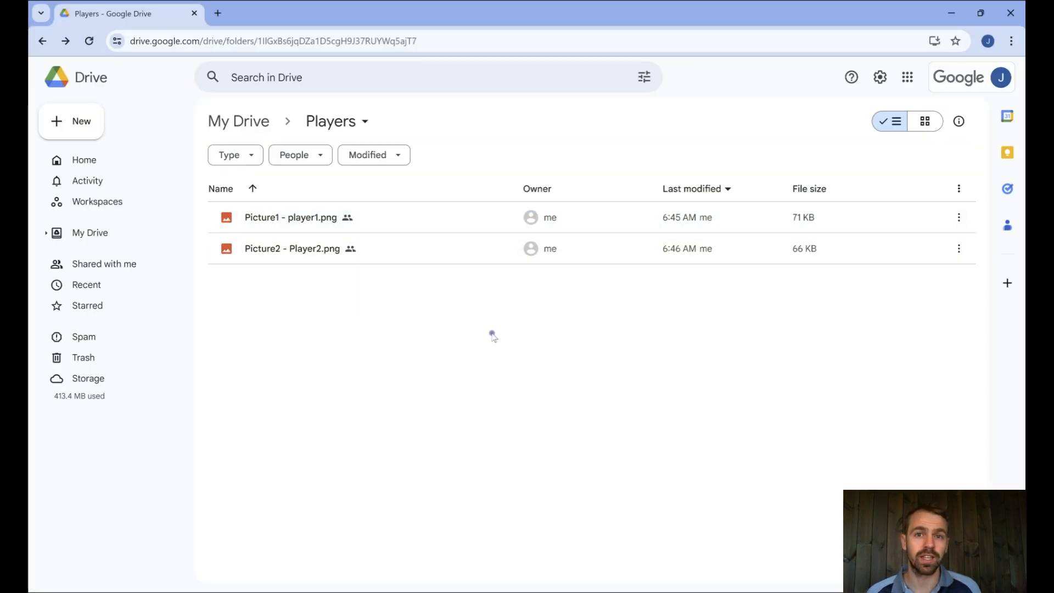
{"action": "mouse_move", "coordinate": [474, 332]}
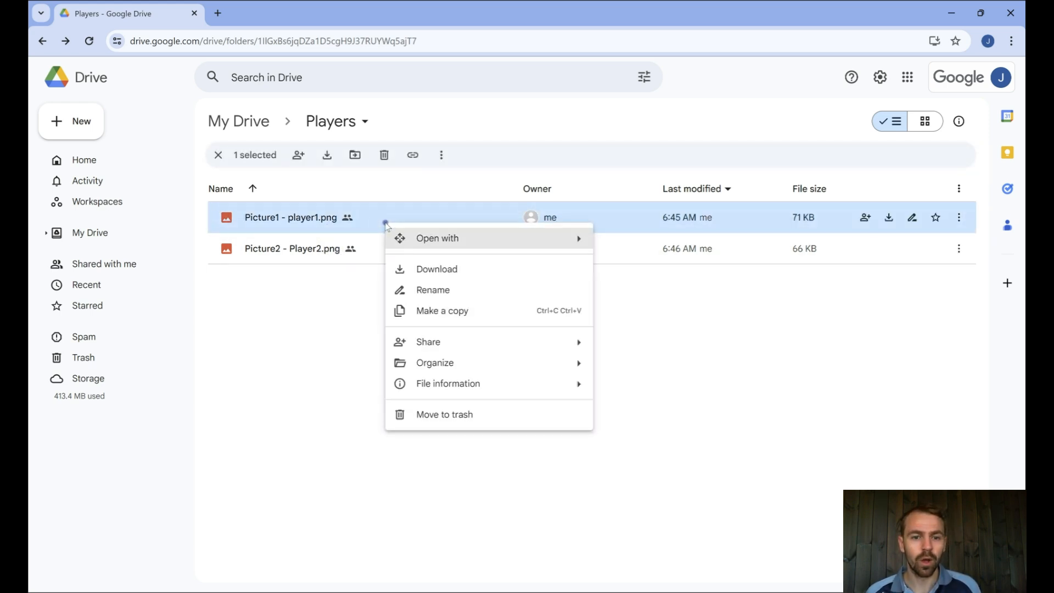
{"action": "mouse_move", "coordinate": [427, 342]}
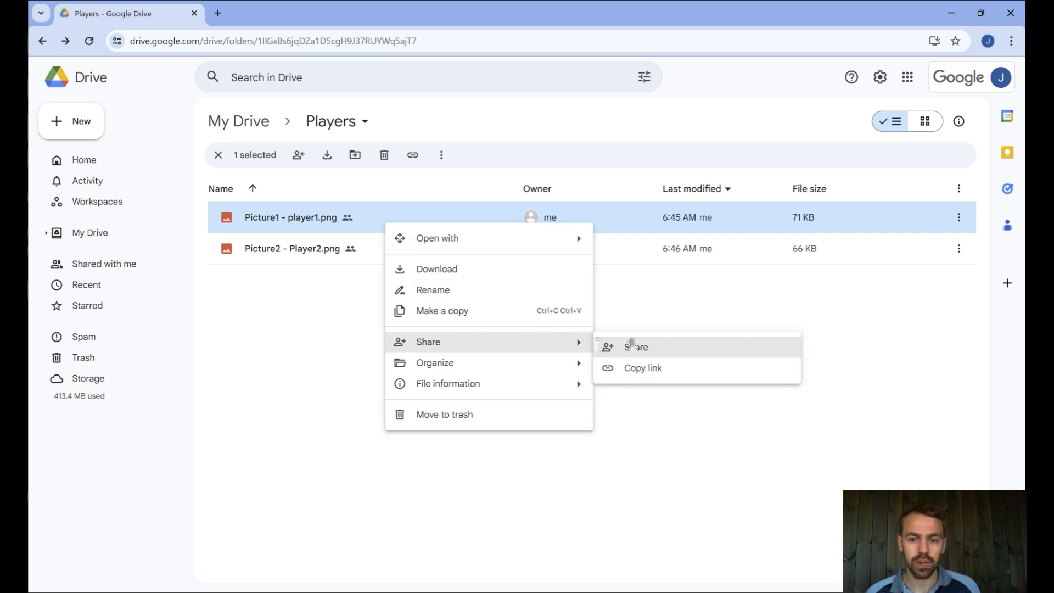
Share Picture1 - player1.png with anyone with the link and copy its link.
{"action": "left_click", "coordinate": [633, 347]}
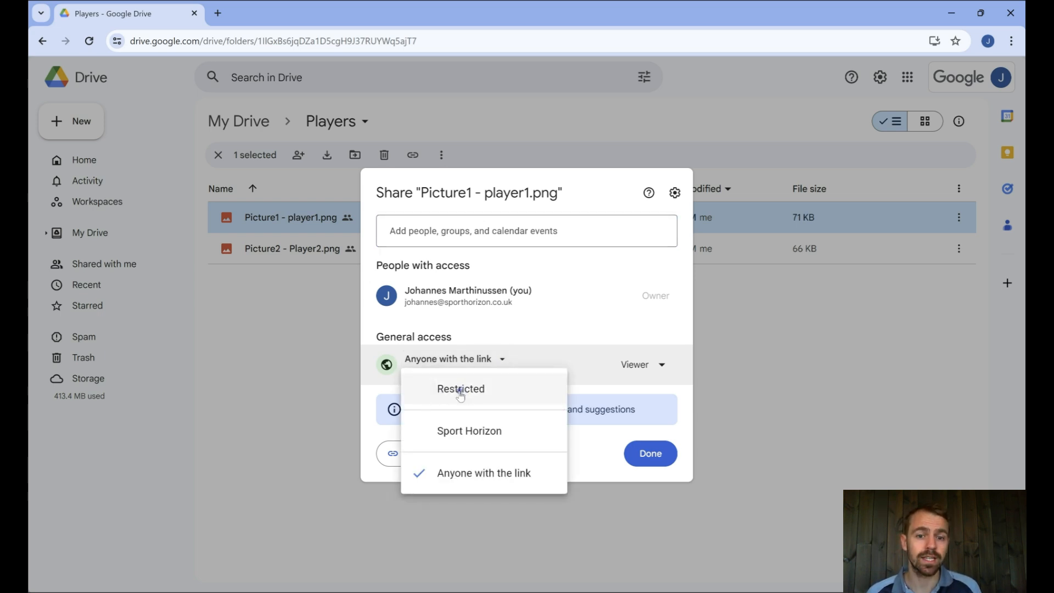
{"action": "mouse_move", "coordinate": [475, 479]}
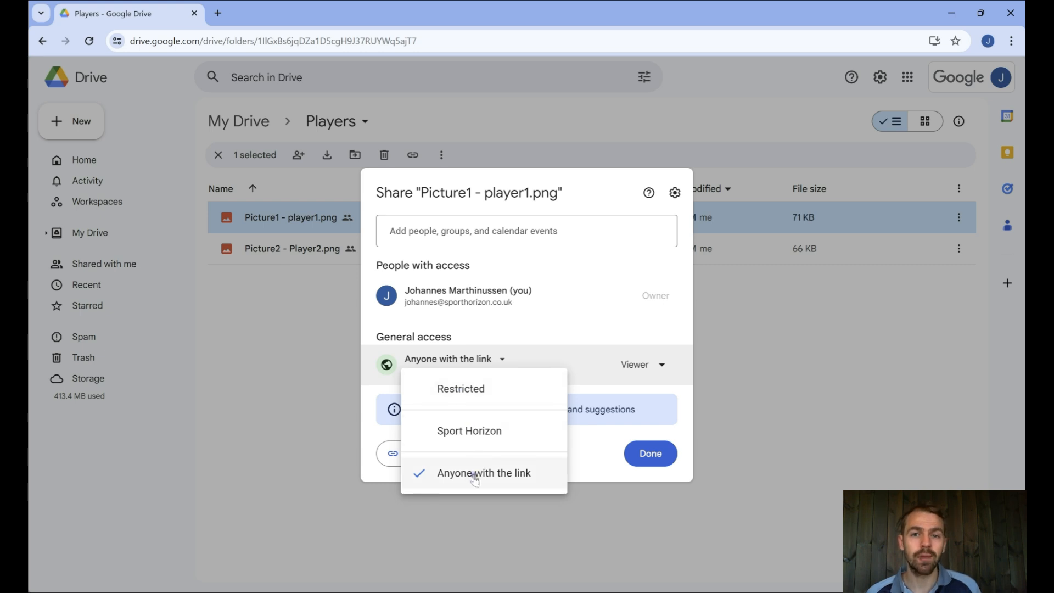
{"action": "mouse_move", "coordinate": [649, 454]}
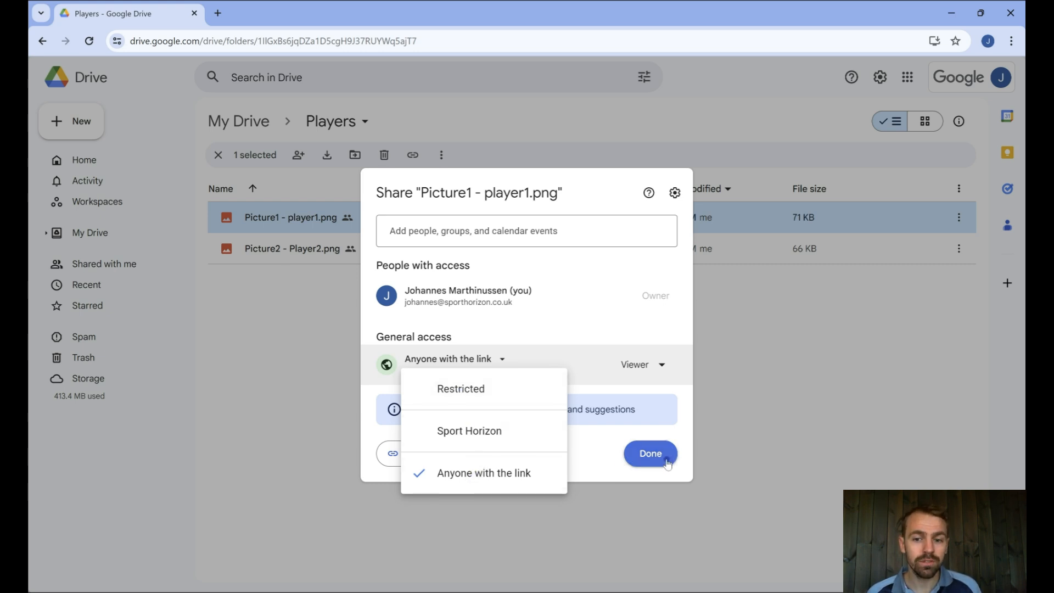
{"action": "left_click", "coordinate": [483, 472]}
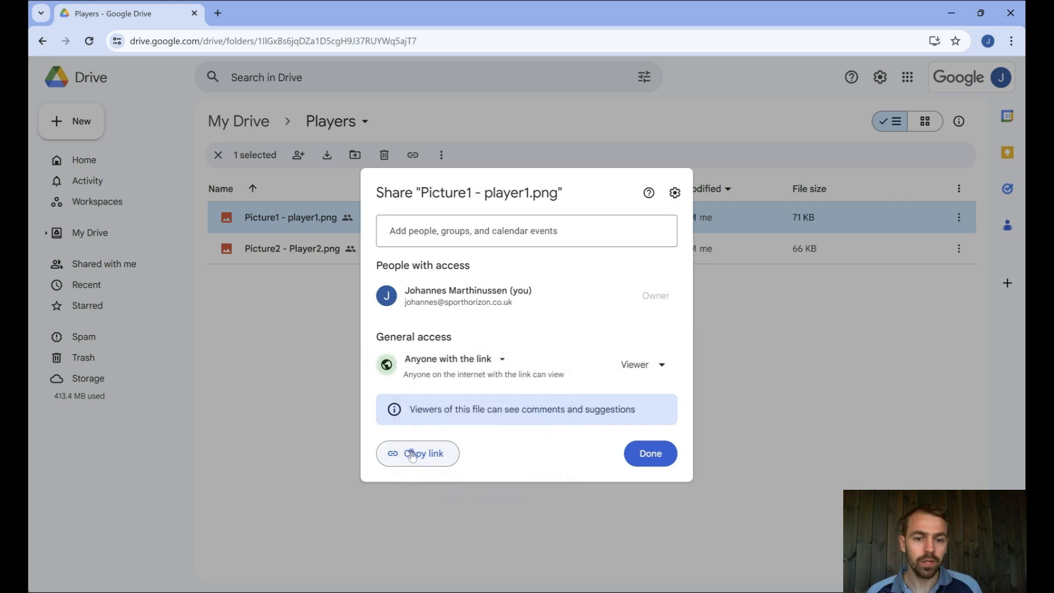
{"action": "left_click", "coordinate": [649, 453]}
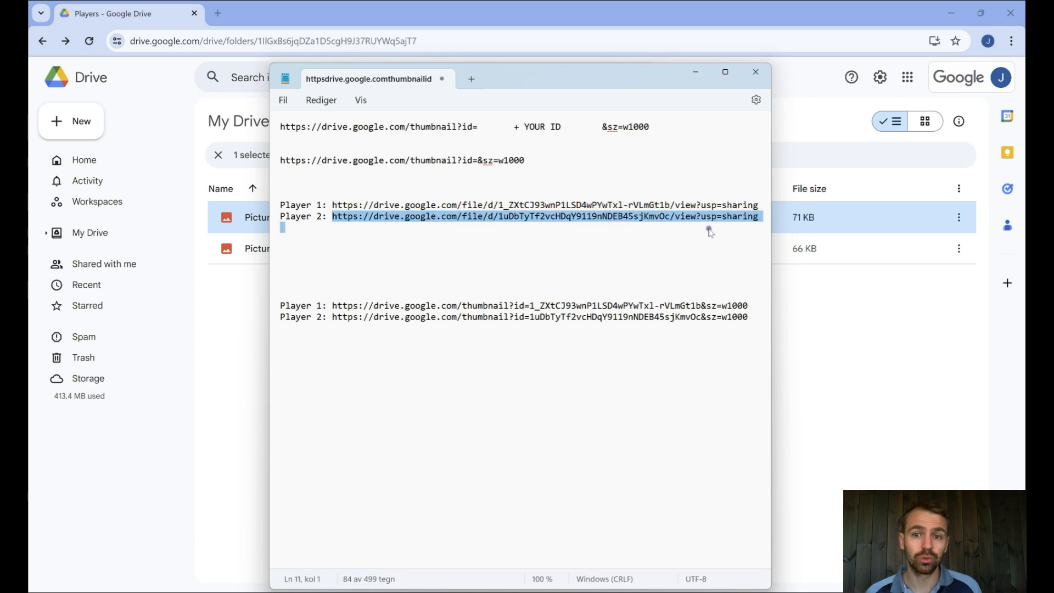
{"action": "mouse_move", "coordinate": [530, 250]}
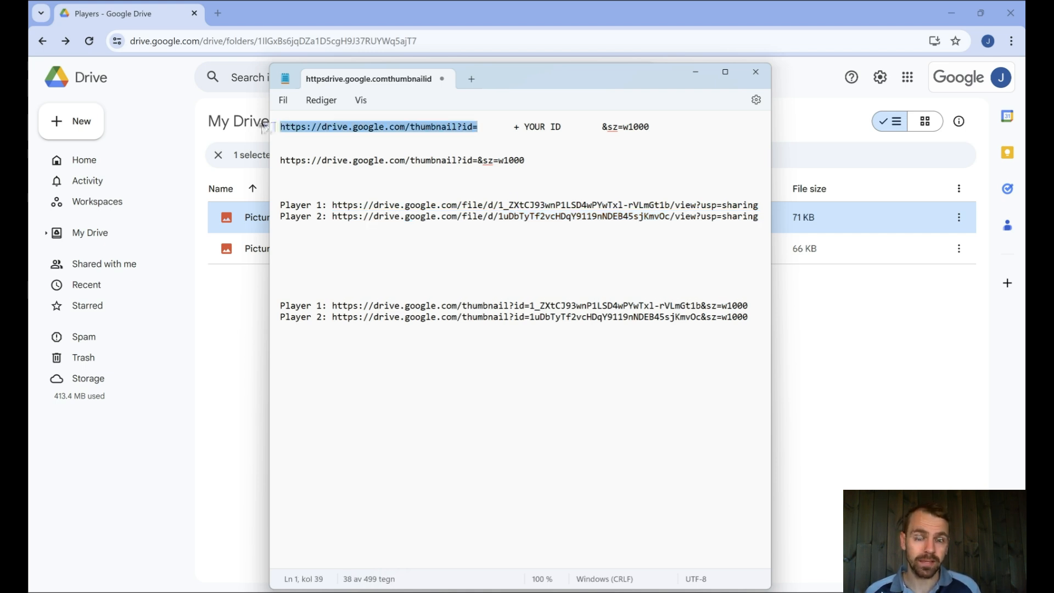
Mark the YOUR ID placeholder in the thumbnail URL template where the file ID goes.
{"action": "double_click", "coordinate": [541, 126]}
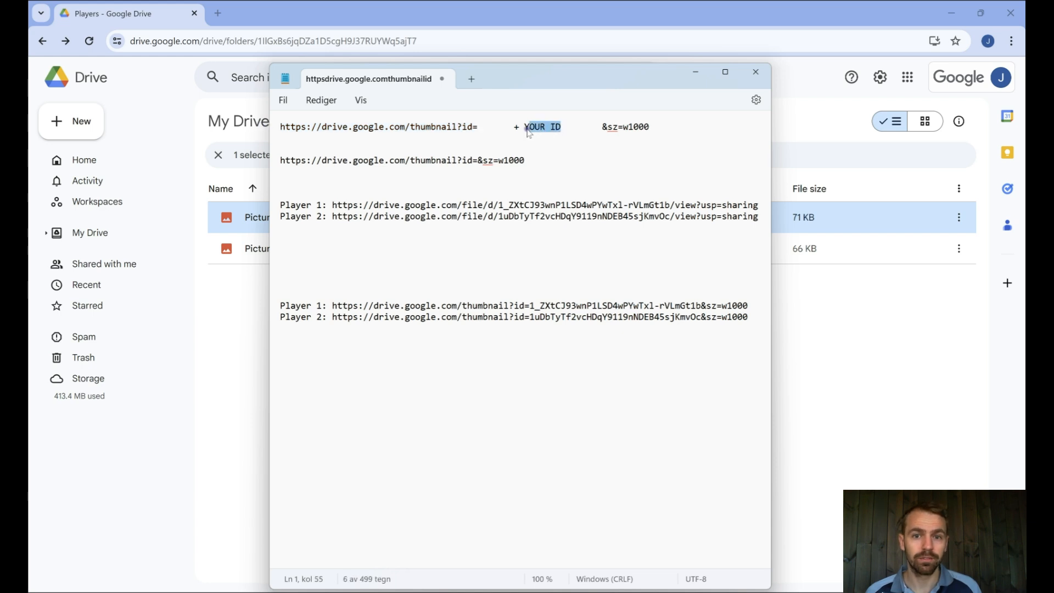
{"action": "mouse_move", "coordinate": [605, 127]}
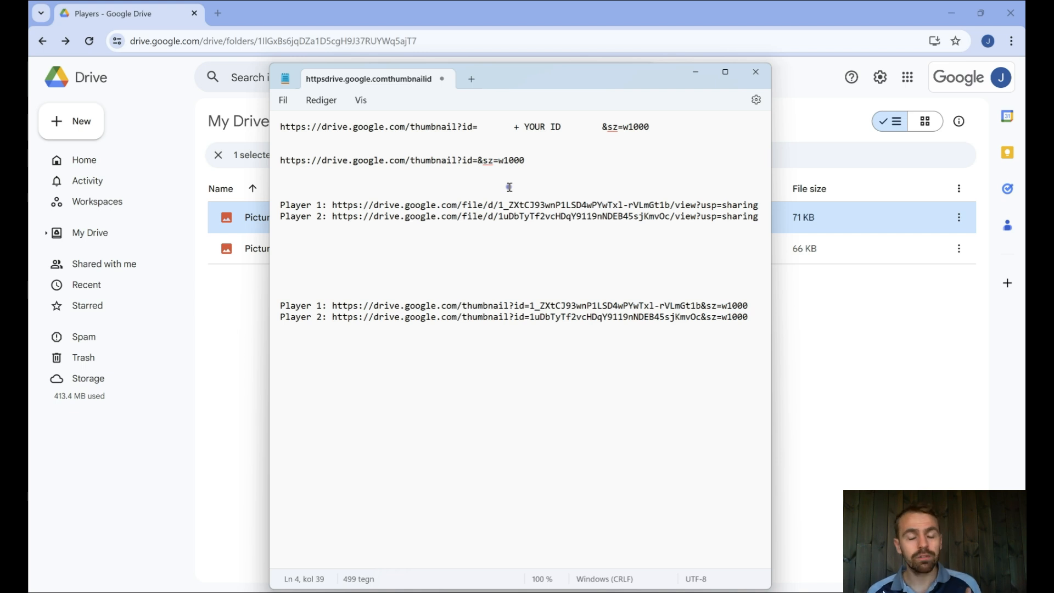
{"action": "mouse_move", "coordinate": [503, 208]}
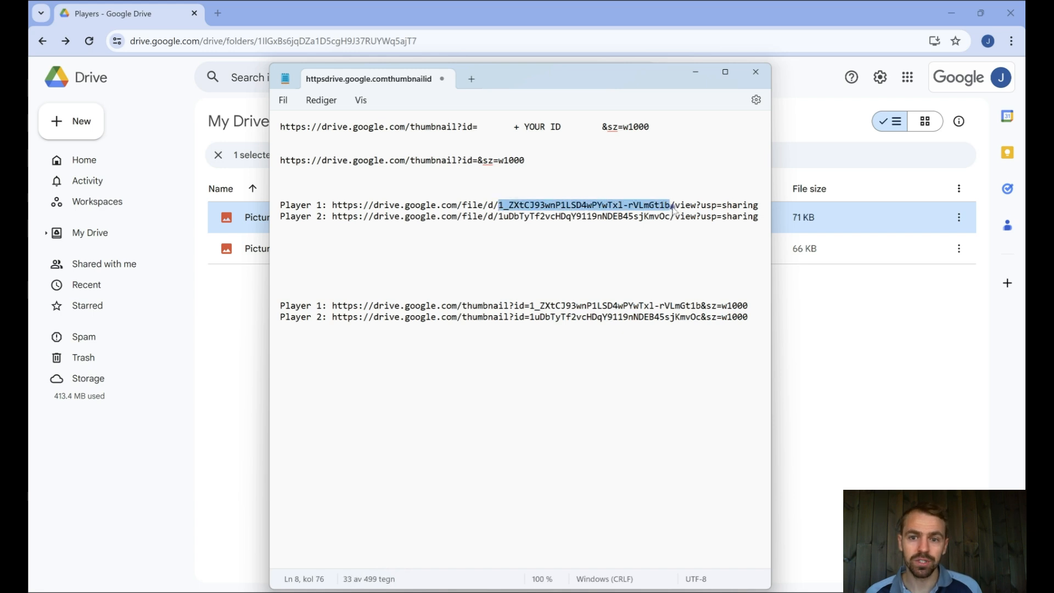
{"action": "mouse_move", "coordinate": [649, 215]}
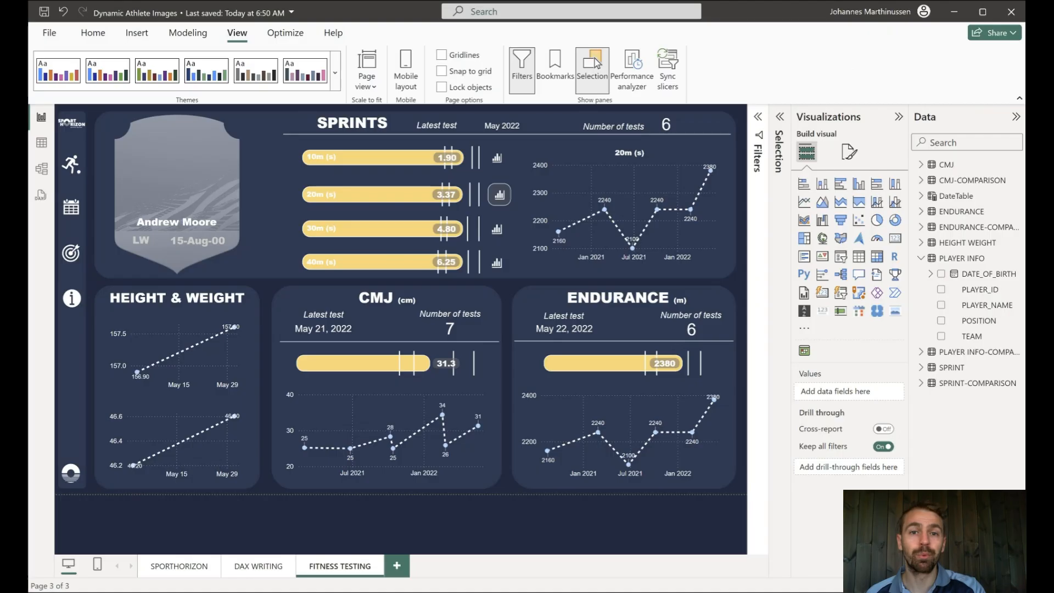
Start an Enter data table with a Name column, then discard the unfinished attempt.
{"action": "left_click", "coordinate": [376, 298]}
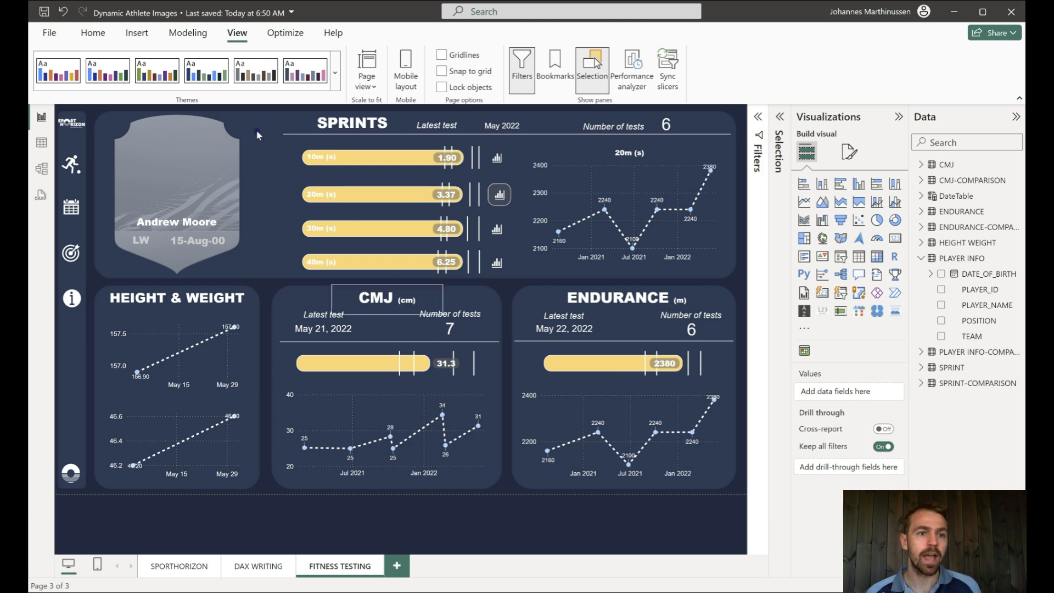
{"action": "left_click", "coordinate": [92, 32]}
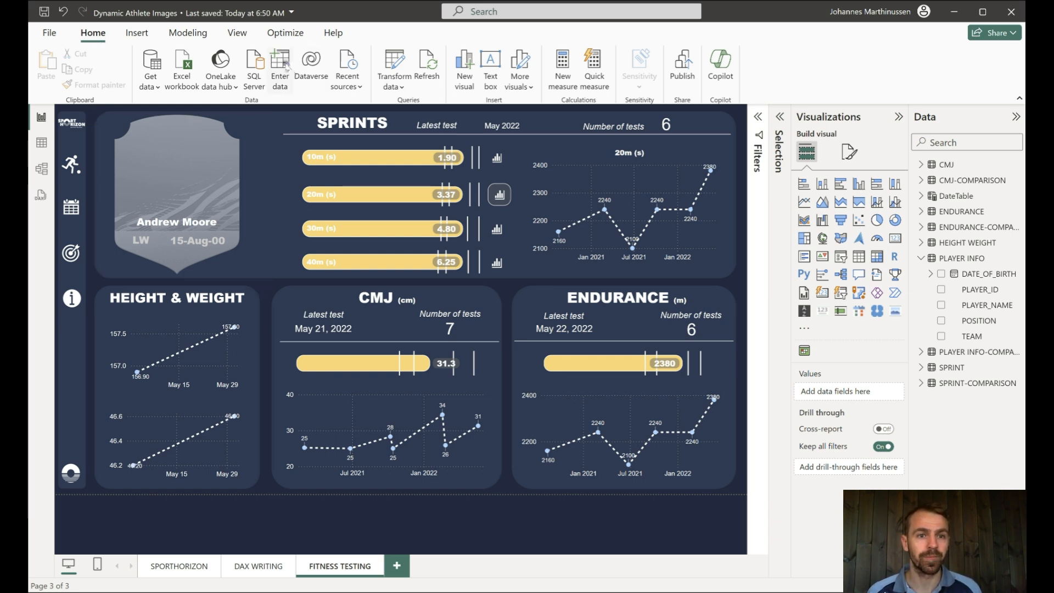
{"action": "left_click", "coordinate": [280, 67]}
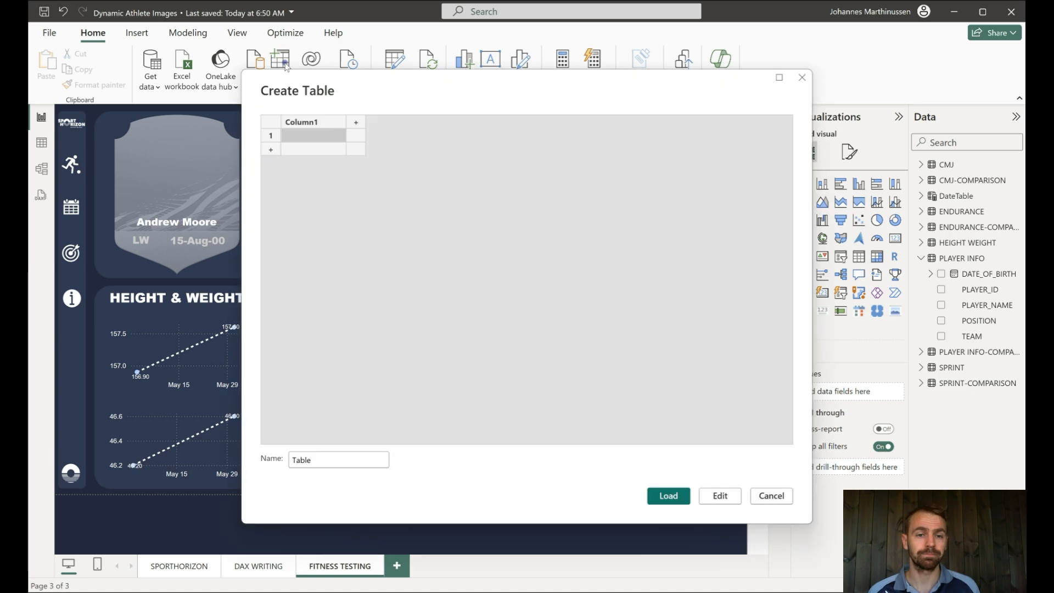
{"action": "double_click", "coordinate": [301, 122]}
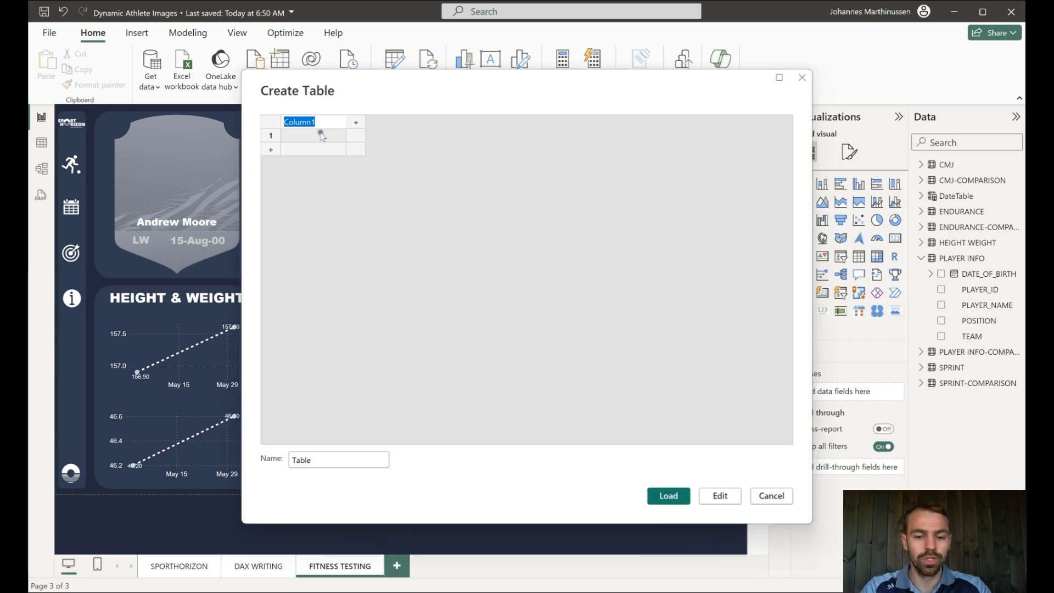
{"action": "type", "text": "Name"}
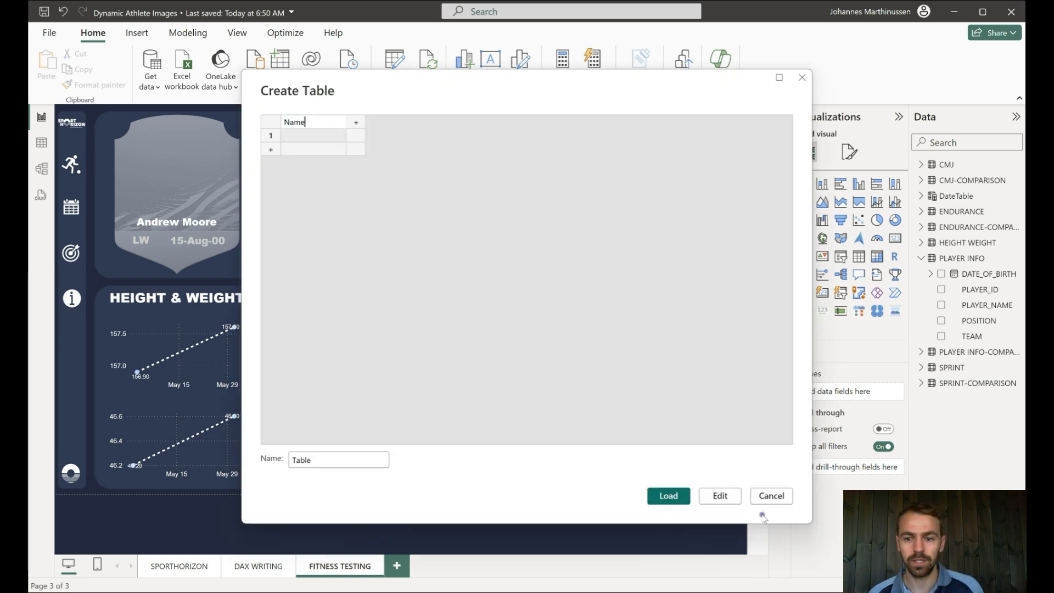
{"action": "left_click", "coordinate": [771, 495]}
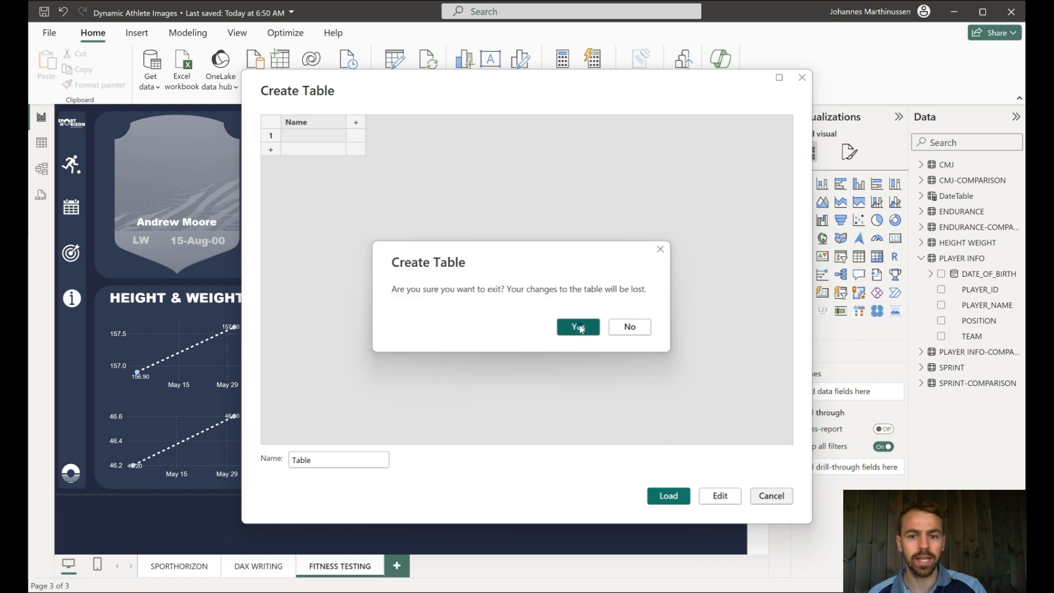
{"action": "left_click", "coordinate": [576, 328]}
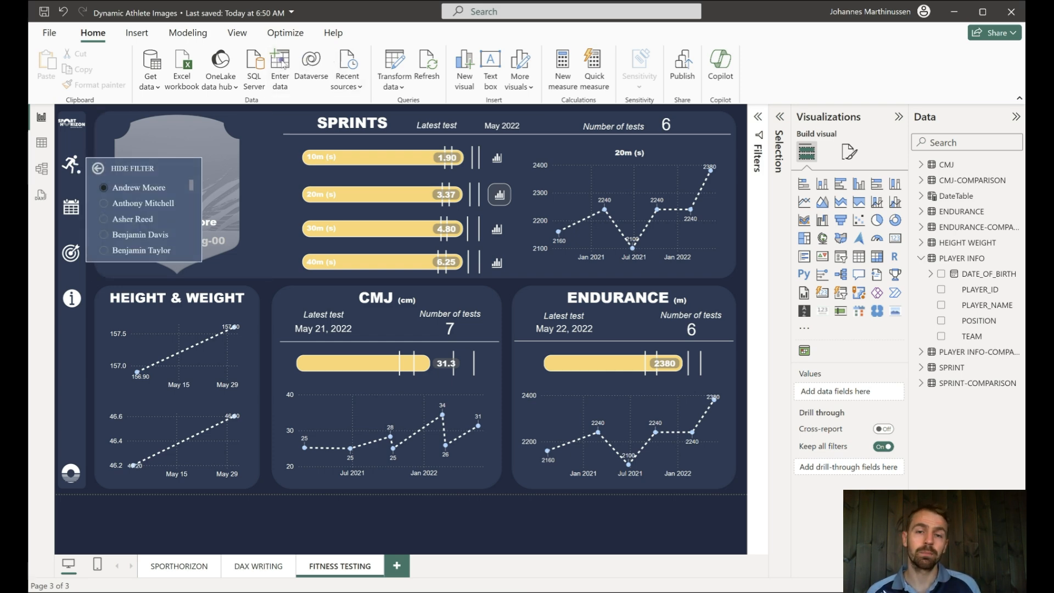
{"action": "left_click", "coordinate": [280, 67]}
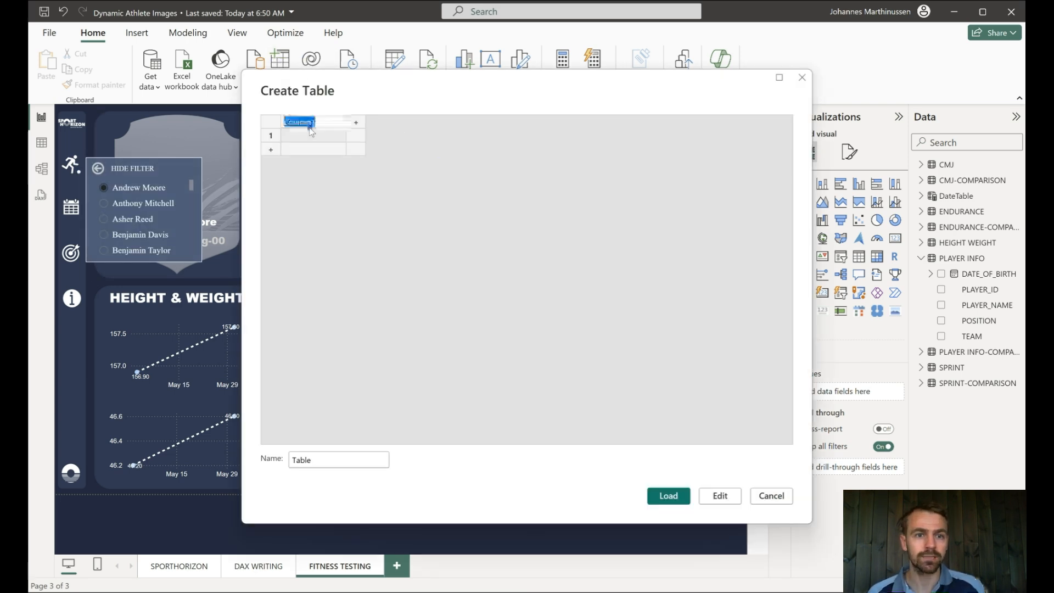
{"action": "type", "text": "Name"}
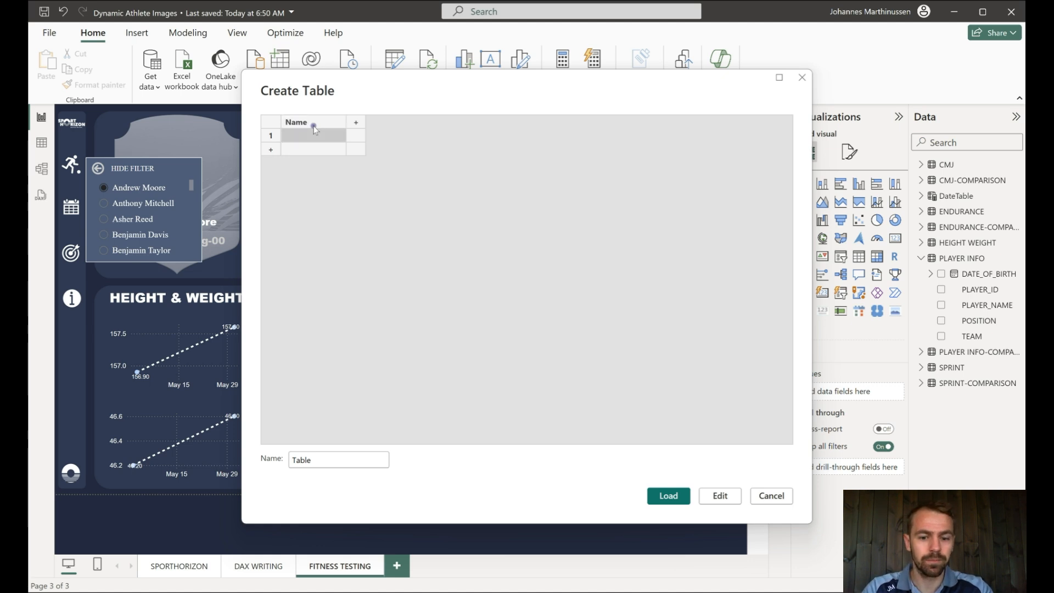
{"action": "type", "text": "Andrew Moore"}
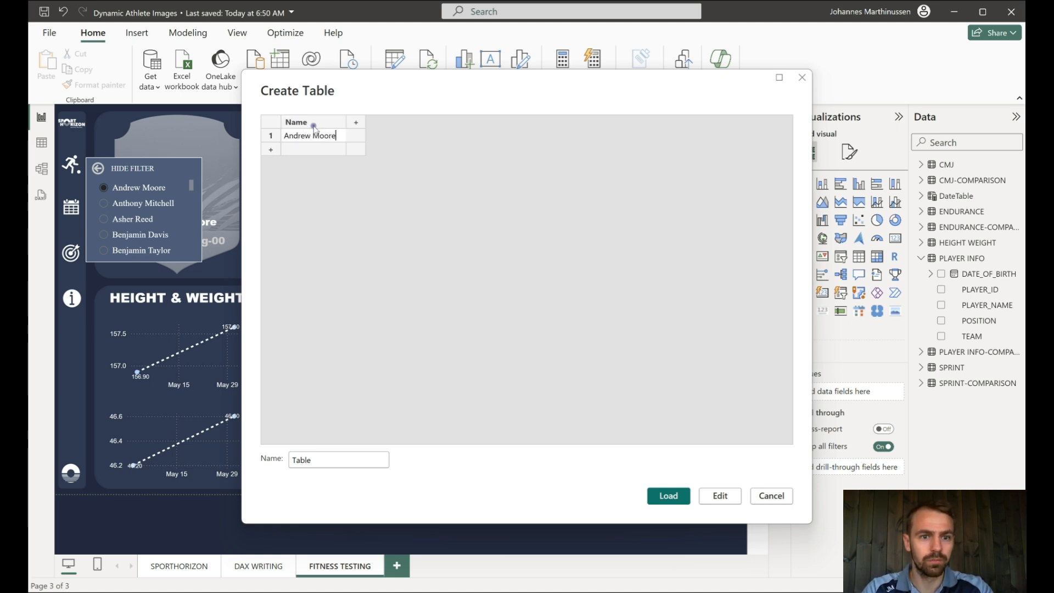
{"action": "type", "text": "Anthony Mit"}
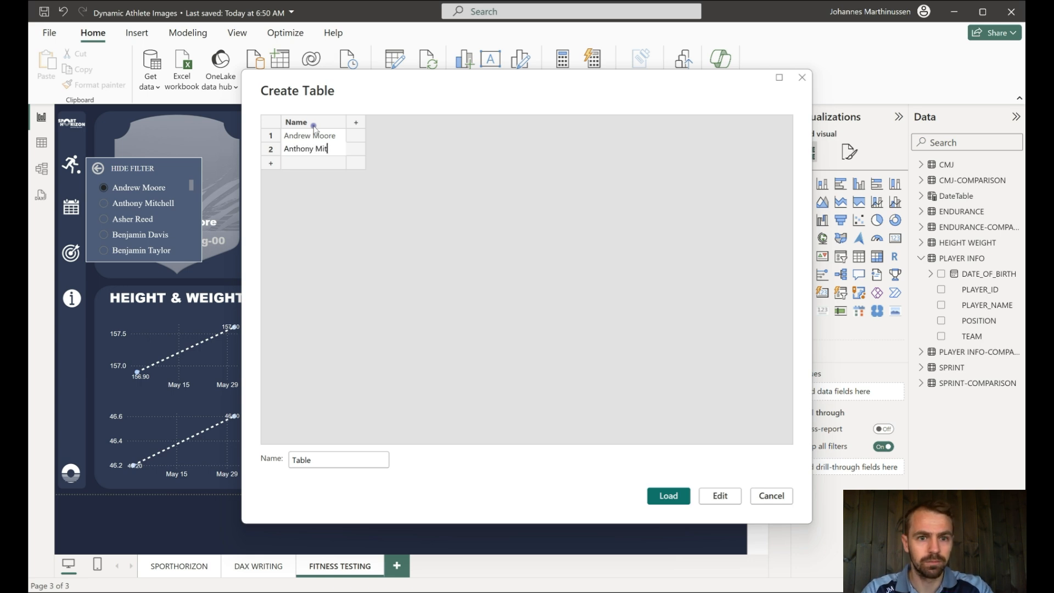
{"action": "type", "text": "chell"}
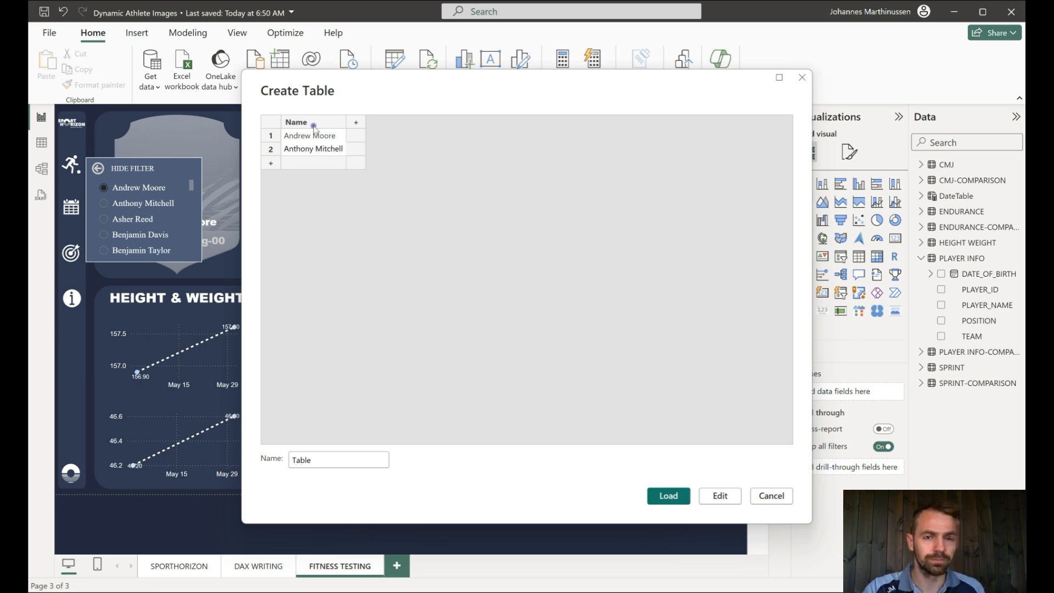
{"action": "left_click", "coordinate": [356, 121]}
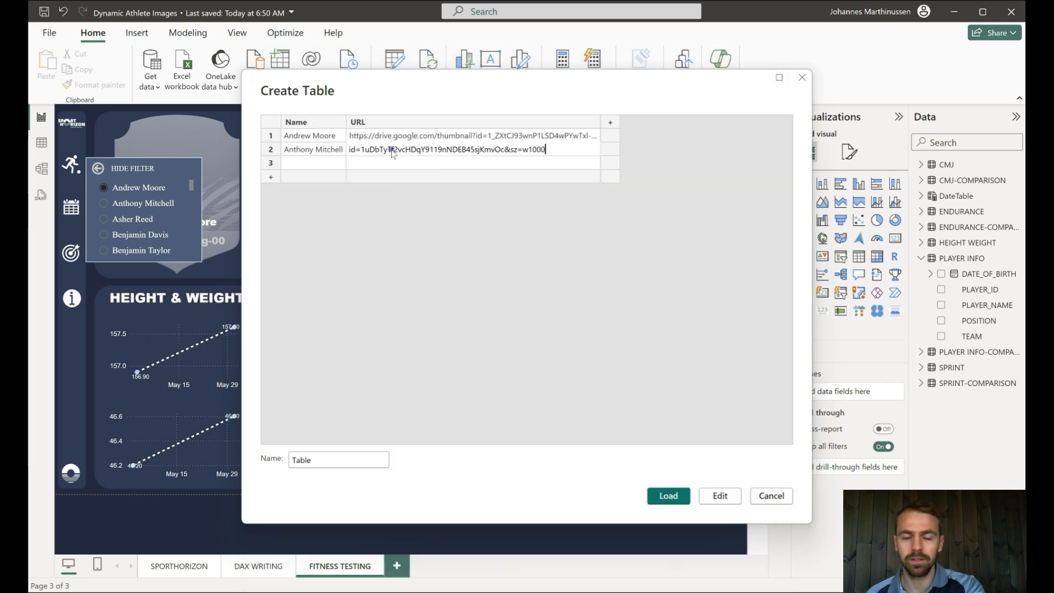
{"action": "right_click", "coordinate": [270, 162]}
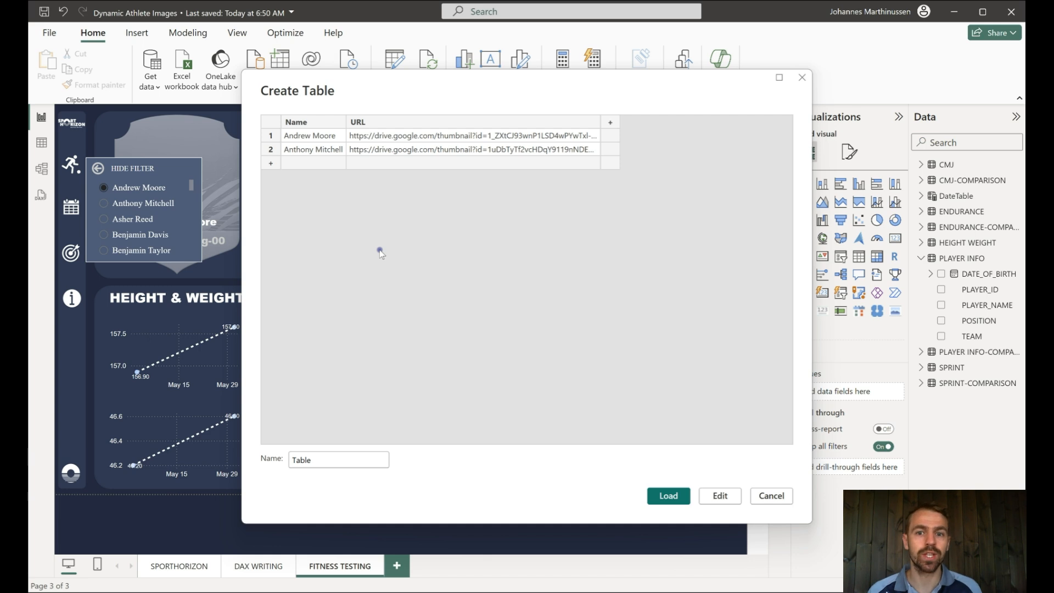
Name the new table 'Image Table' before loading it into the model.
{"action": "triple_click", "coordinate": [338, 459]}
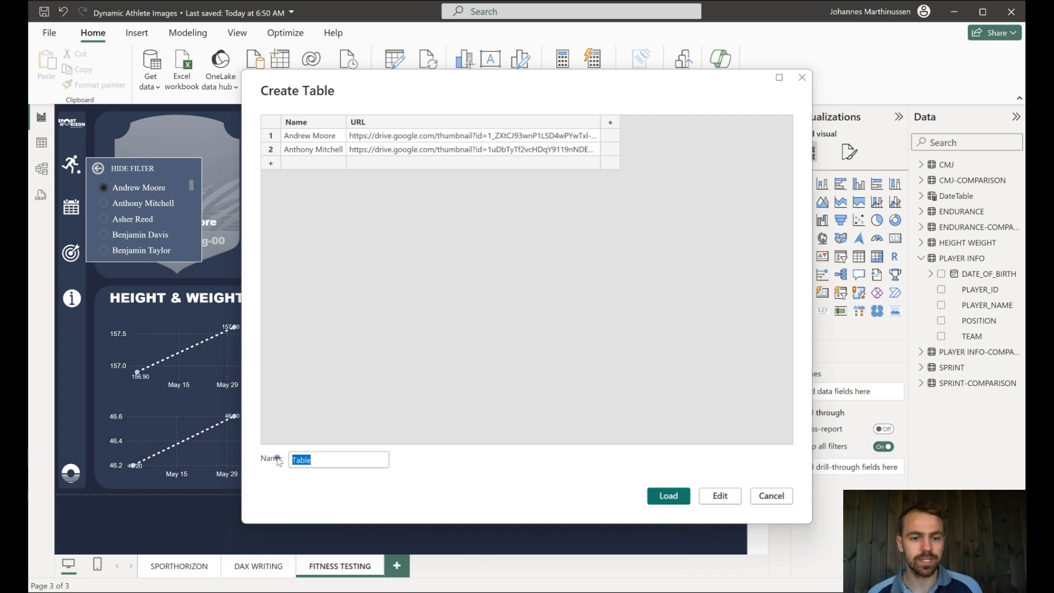
{"action": "type", "text": "Image"}
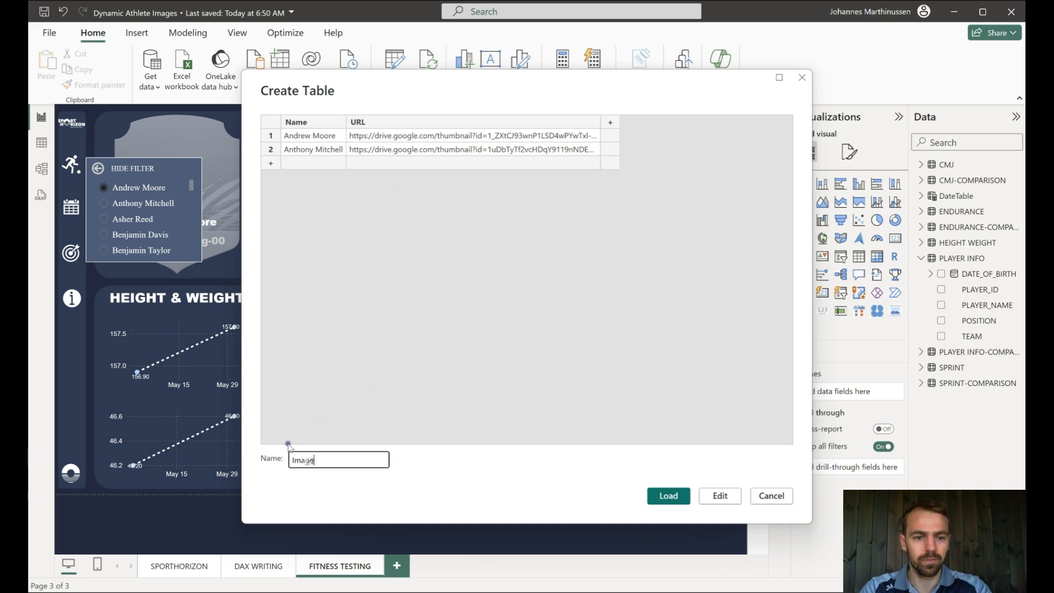
{"action": "type", "text": "Table"}
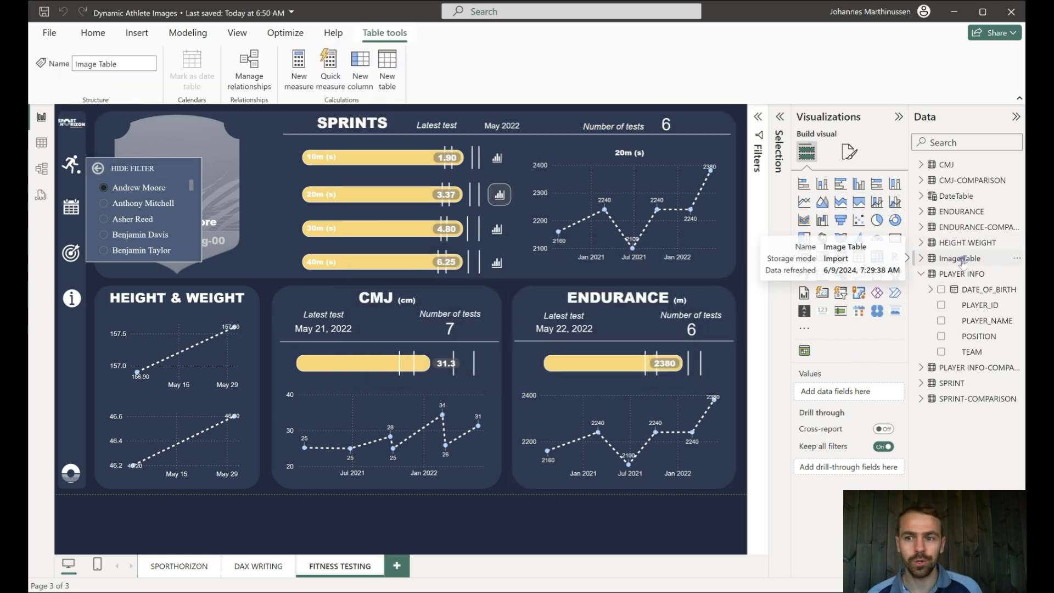
View the Image Table's rows in Table view and open the URL column's data category choices.
{"action": "left_click", "coordinate": [921, 258]}
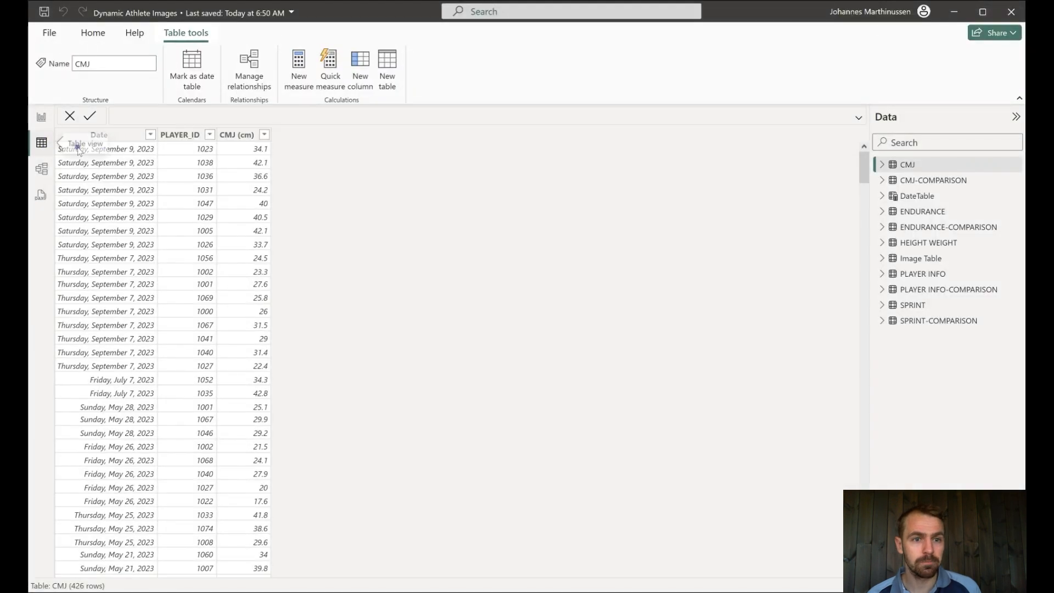
{"action": "left_click", "coordinate": [920, 258]}
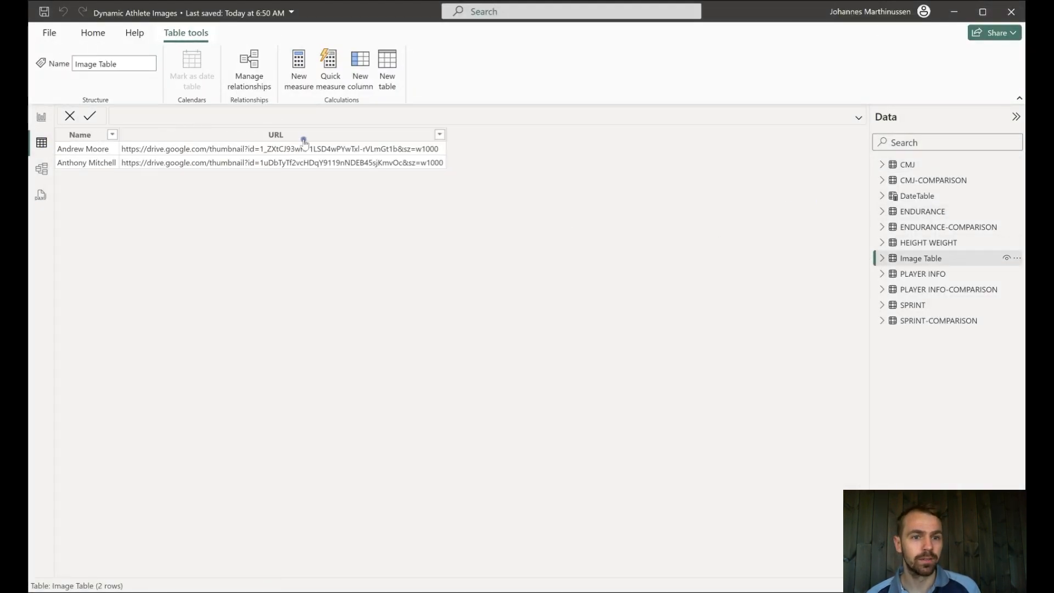
{"action": "left_click", "coordinate": [436, 79]}
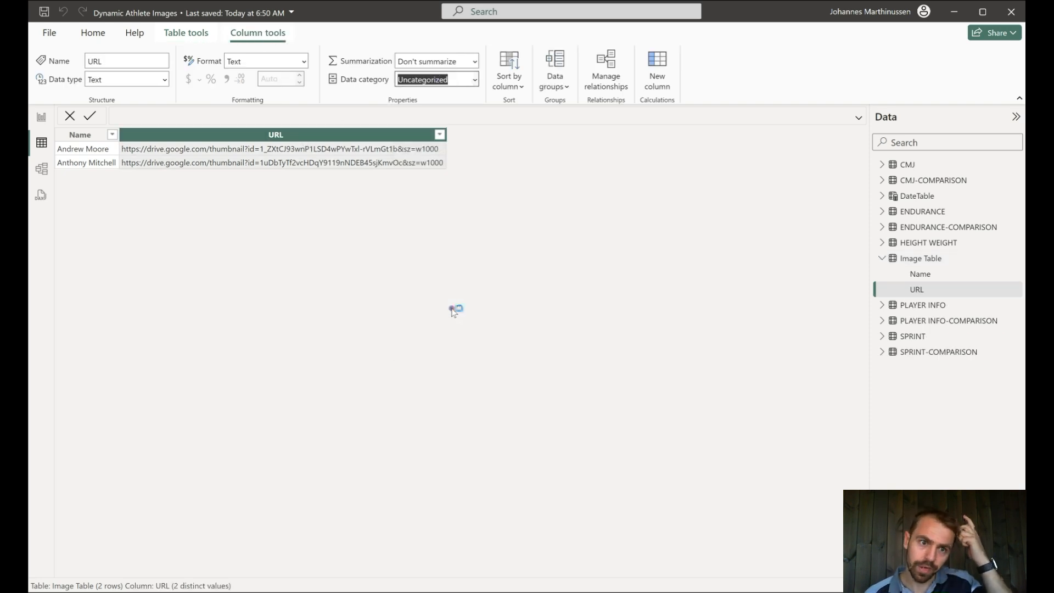
{"action": "left_click", "coordinate": [436, 79]}
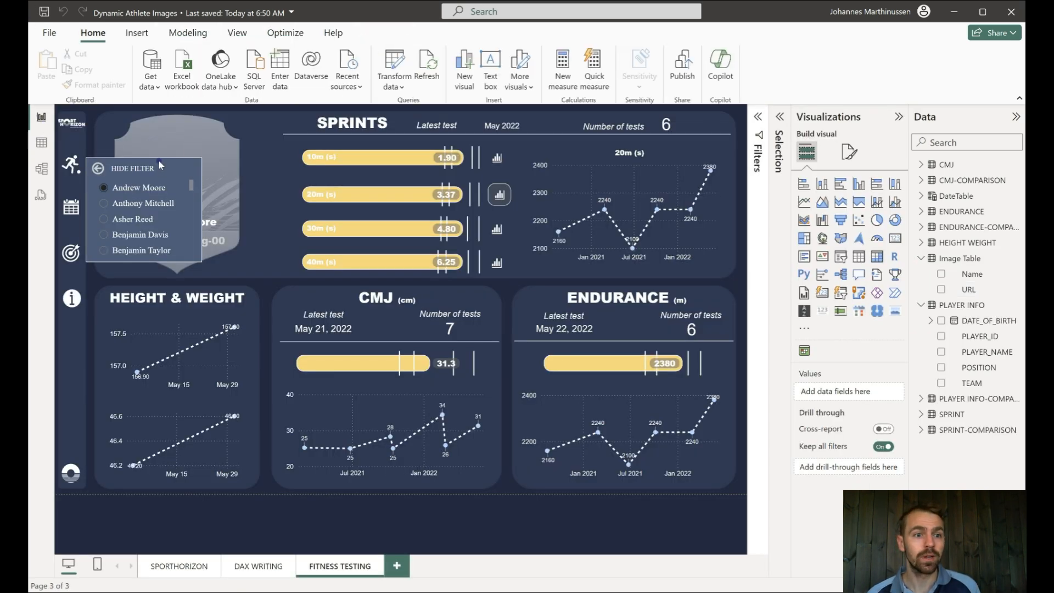
{"action": "mouse_move", "coordinate": [134, 202]}
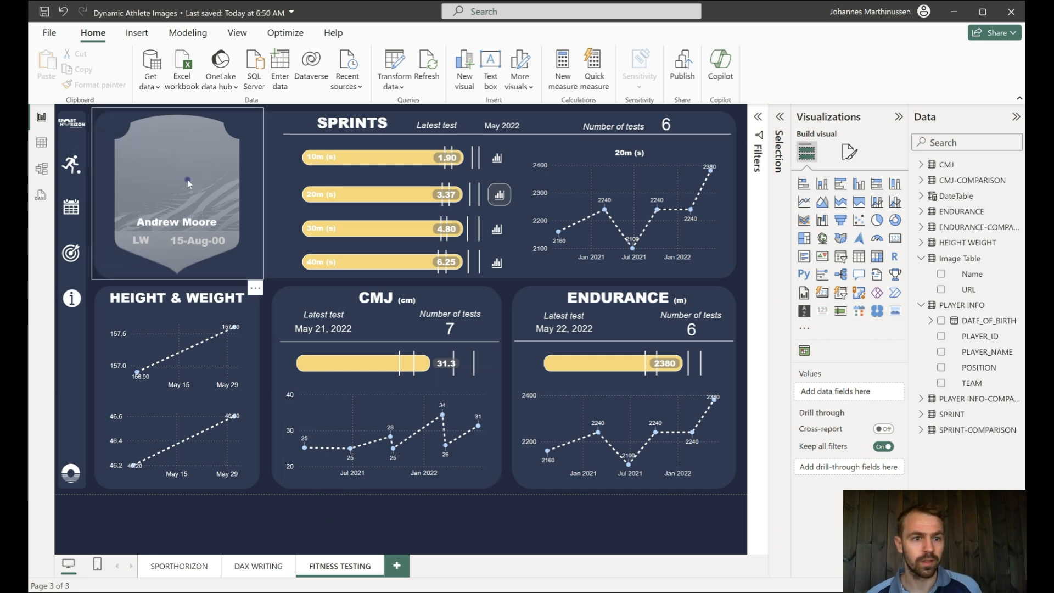
Insert a Simple Image visual and place it over the player card's photo area.
{"action": "left_click", "coordinate": [177, 191]}
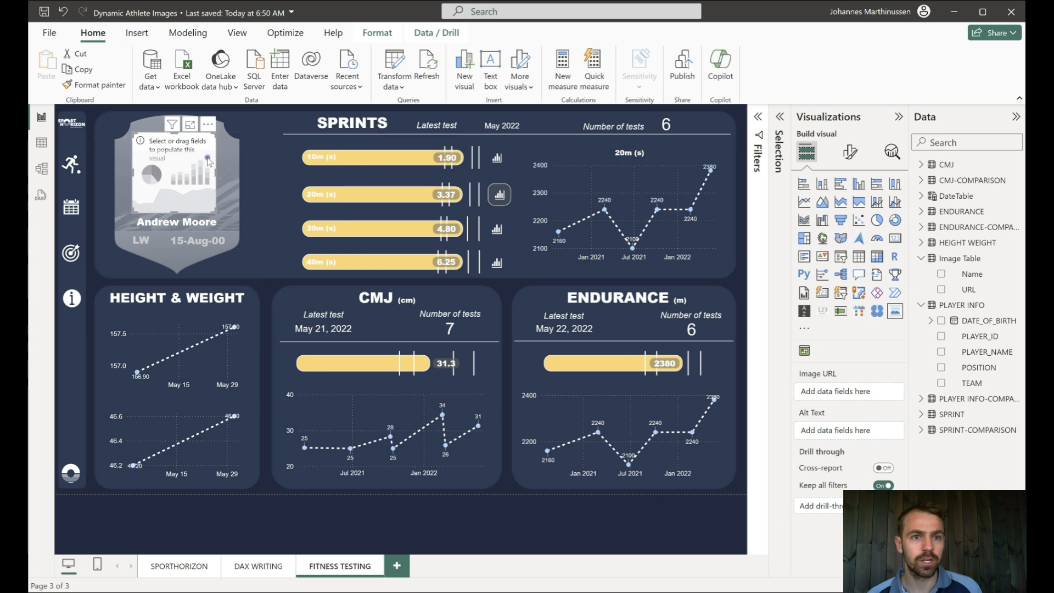
{"action": "left_click", "coordinate": [237, 32]}
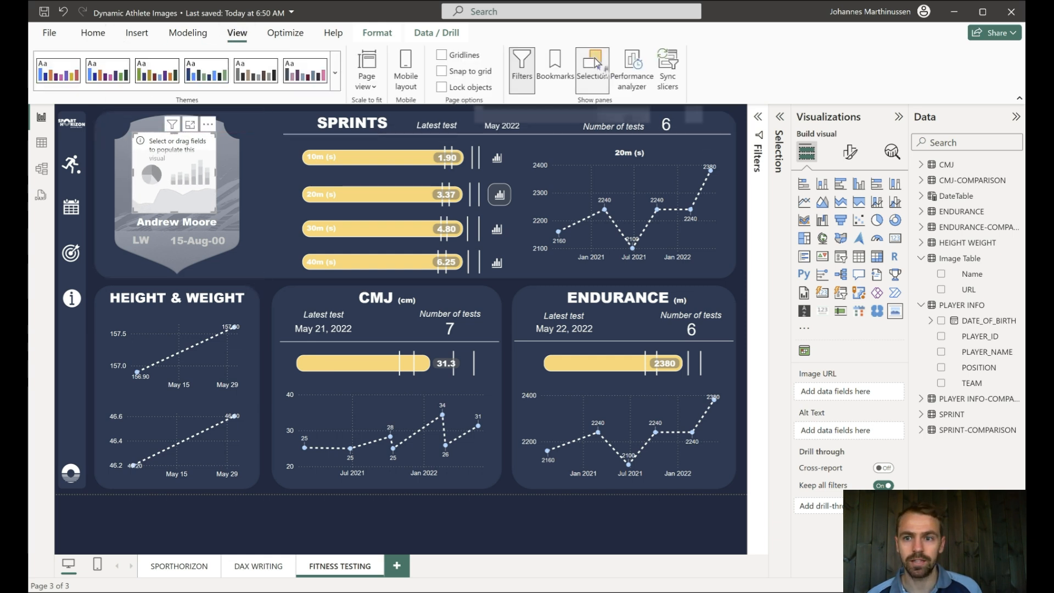
{"action": "left_click", "coordinate": [591, 69]}
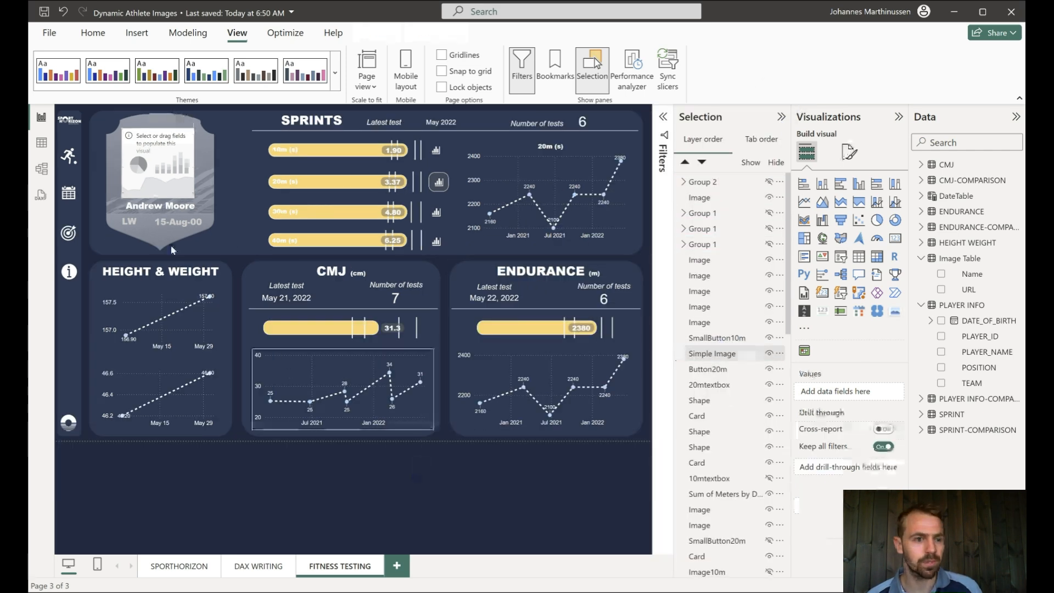
{"action": "left_click", "coordinate": [92, 159]}
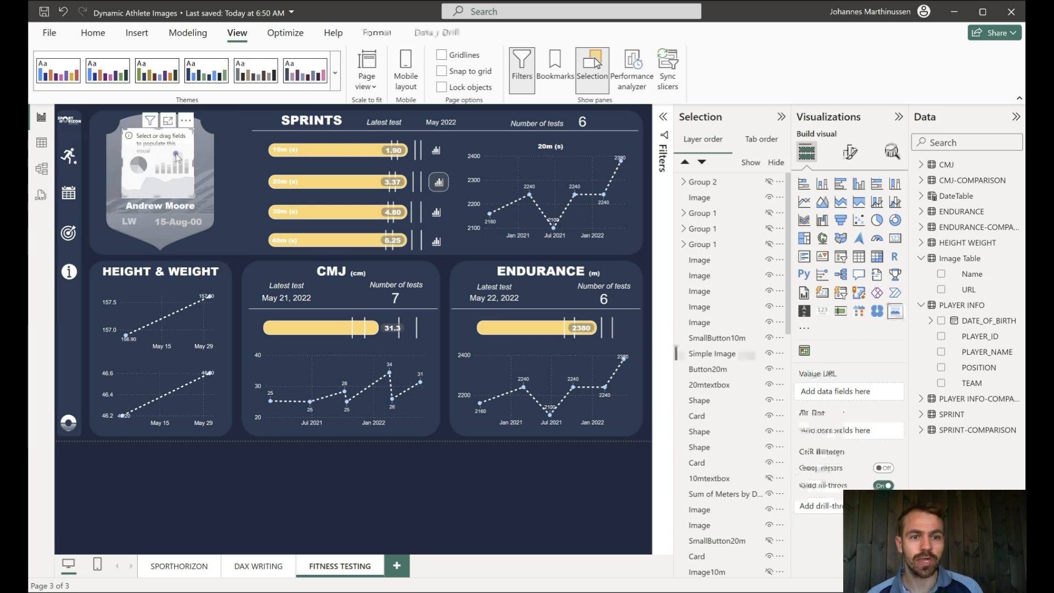
{"action": "left_click", "coordinate": [712, 353]}
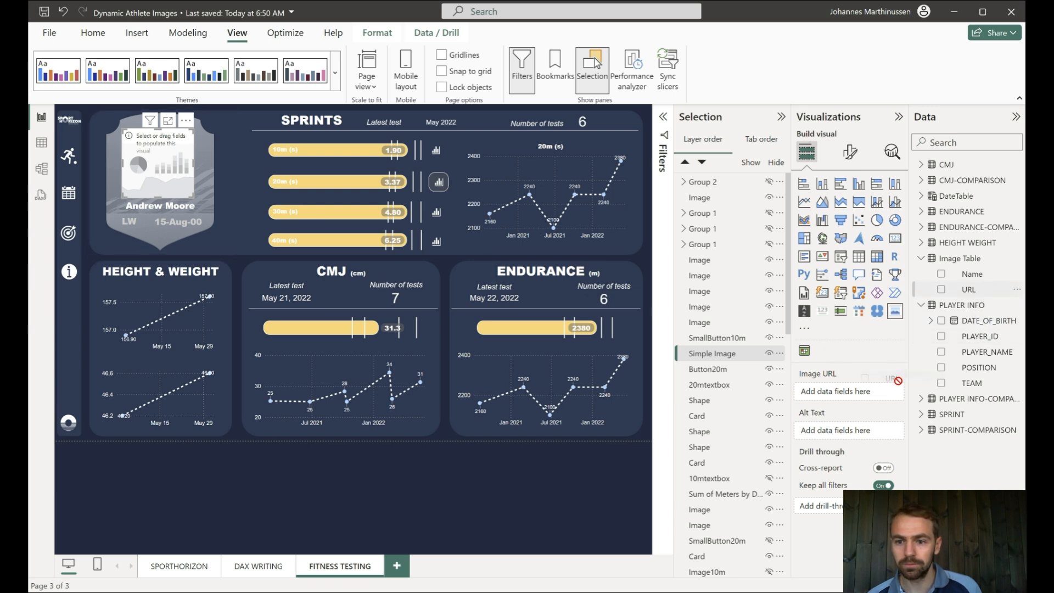
{"action": "left_click", "coordinate": [968, 290]}
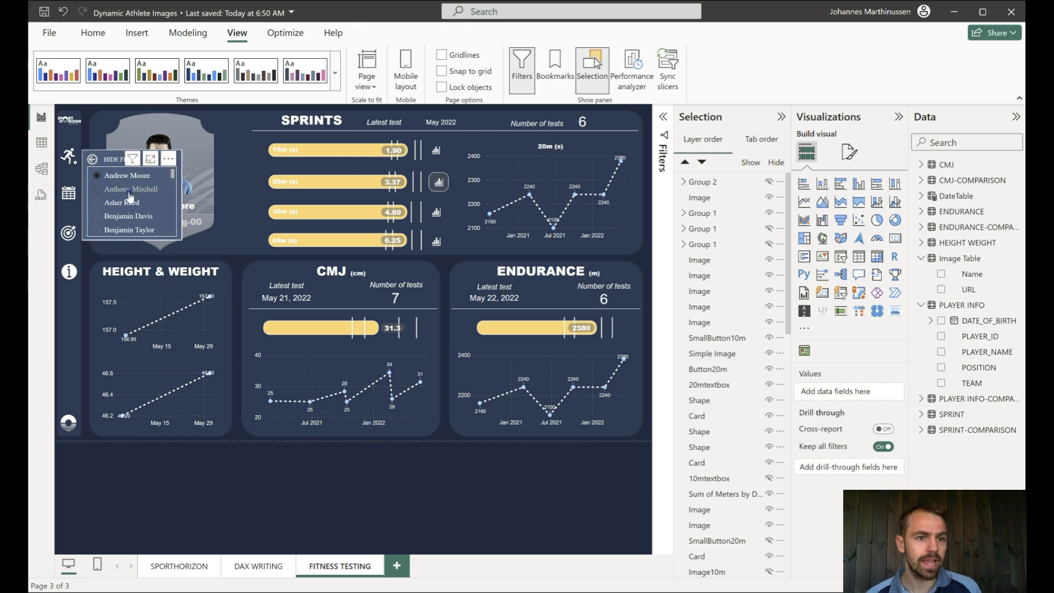
{"action": "left_click", "coordinate": [130, 189]}
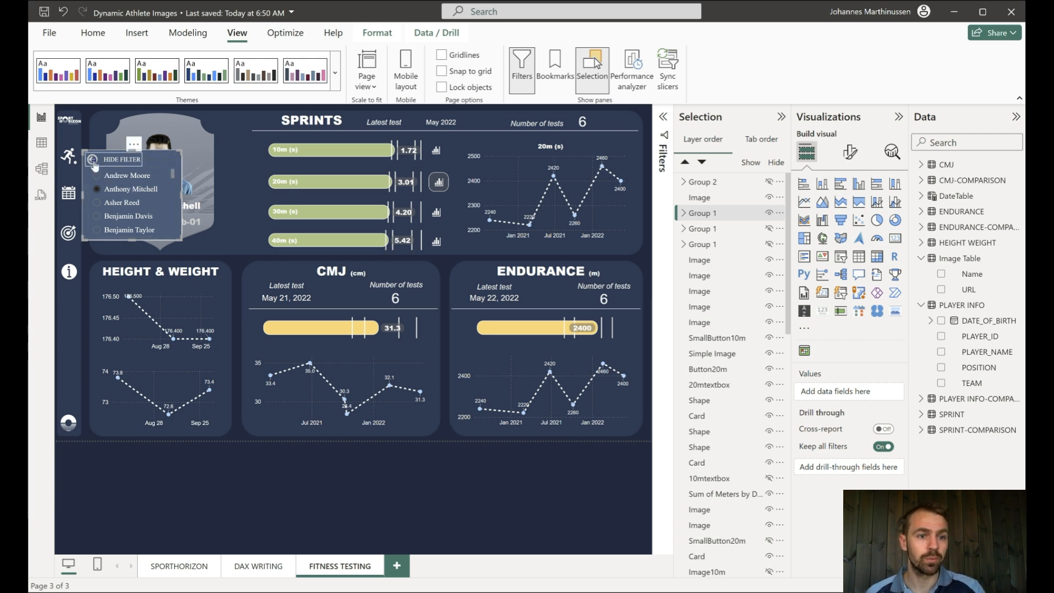
{"action": "left_click", "coordinate": [132, 189]}
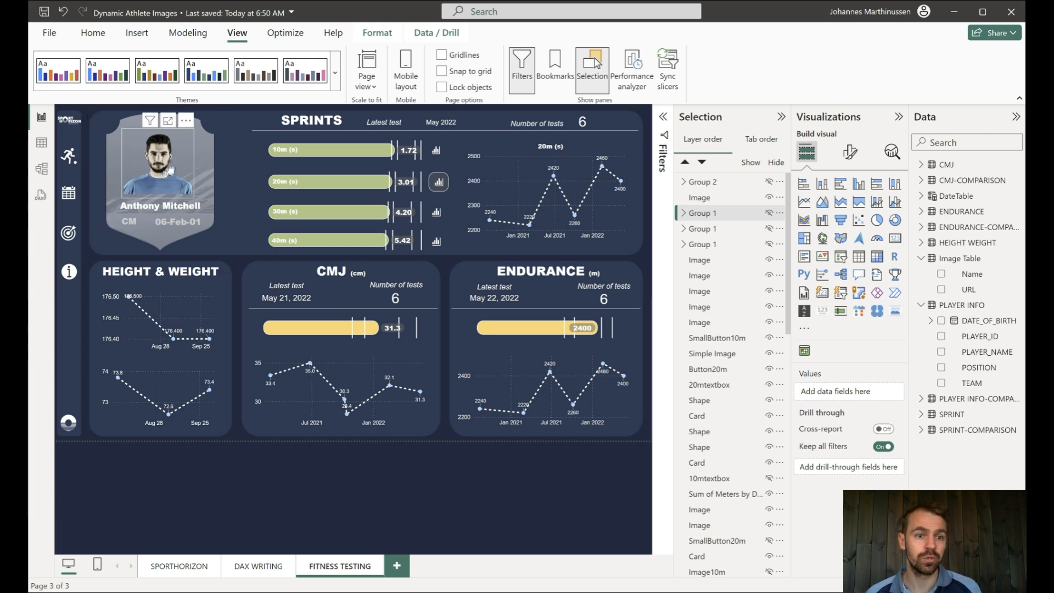
{"action": "left_click", "coordinate": [712, 353]}
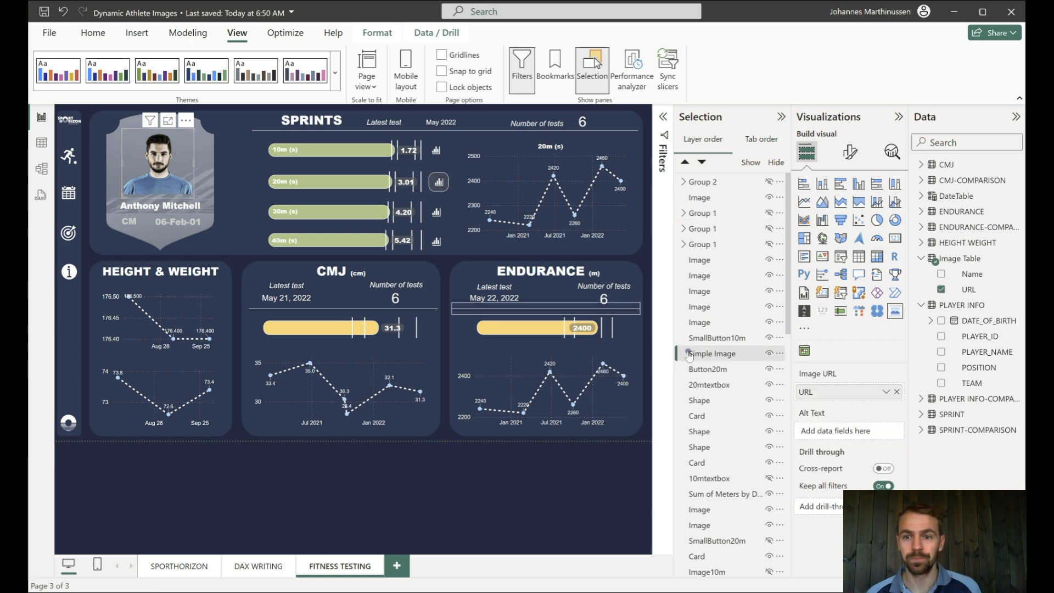
Inspect the Name and URL filters applied to the photo visual, then put the Filters pane away.
{"action": "left_click", "coordinate": [521, 63]}
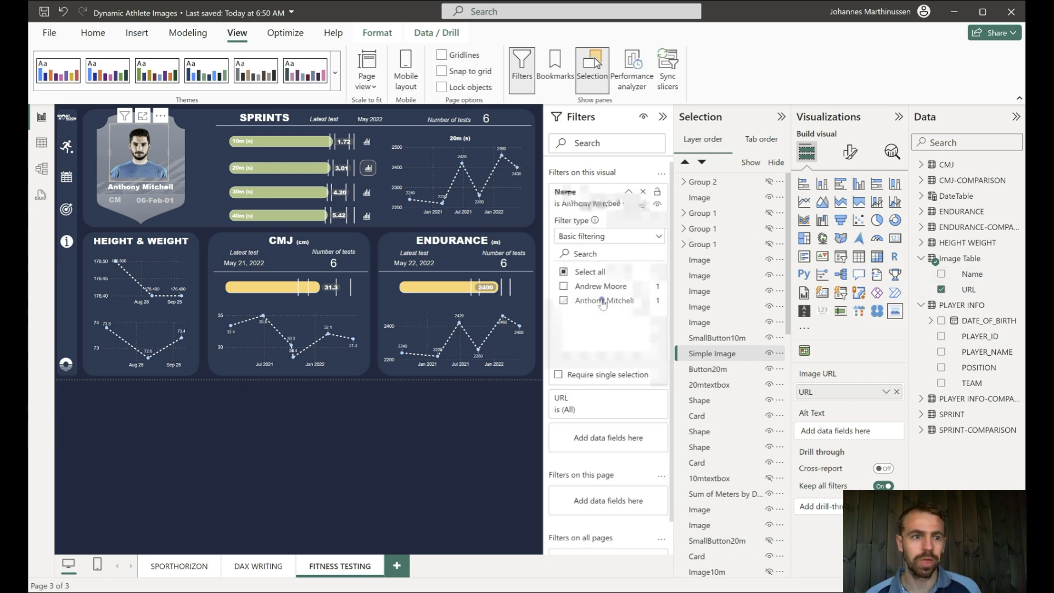
{"action": "left_click", "coordinate": [564, 301]}
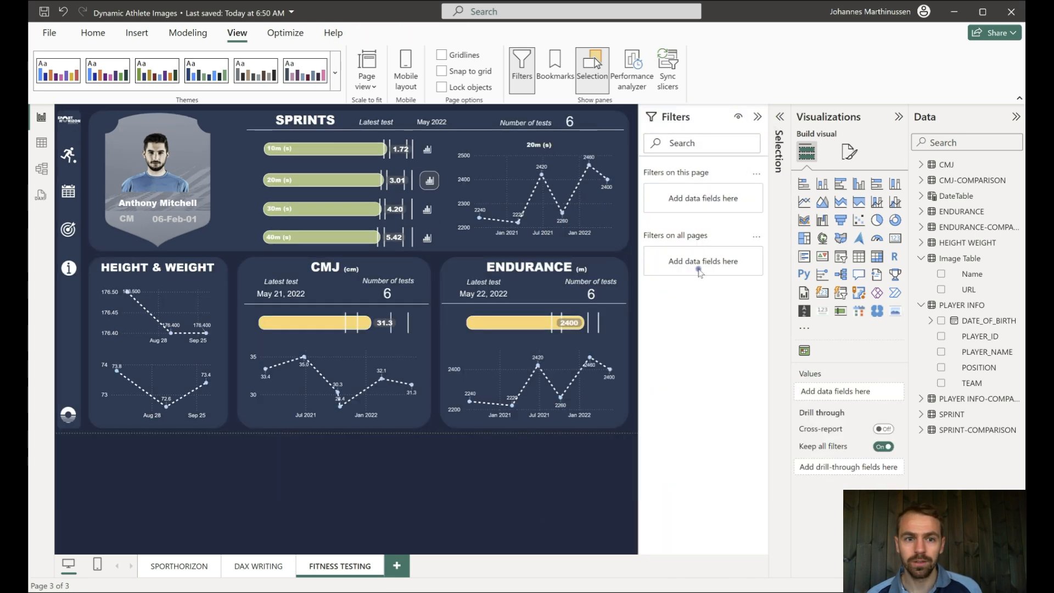
{"action": "left_click", "coordinate": [157, 162]}
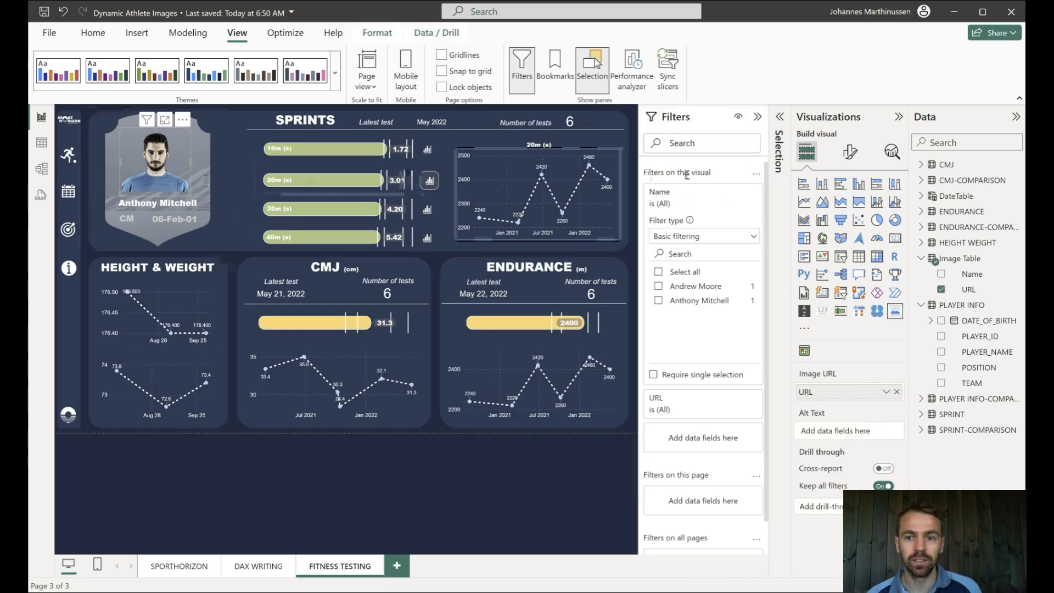
{"action": "left_click", "coordinate": [535, 509]}
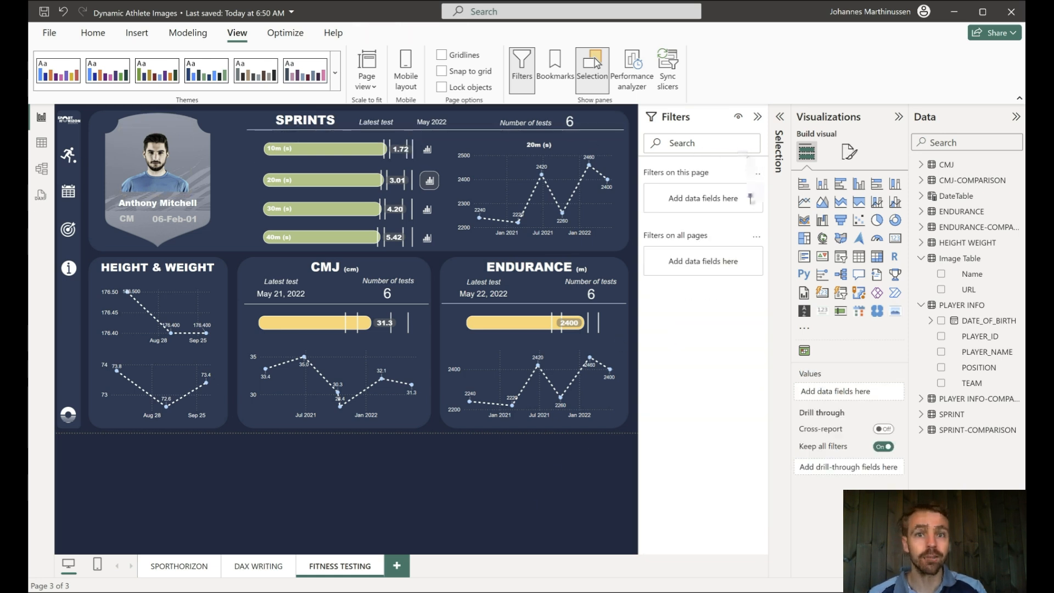
{"action": "left_click", "coordinate": [757, 116]}
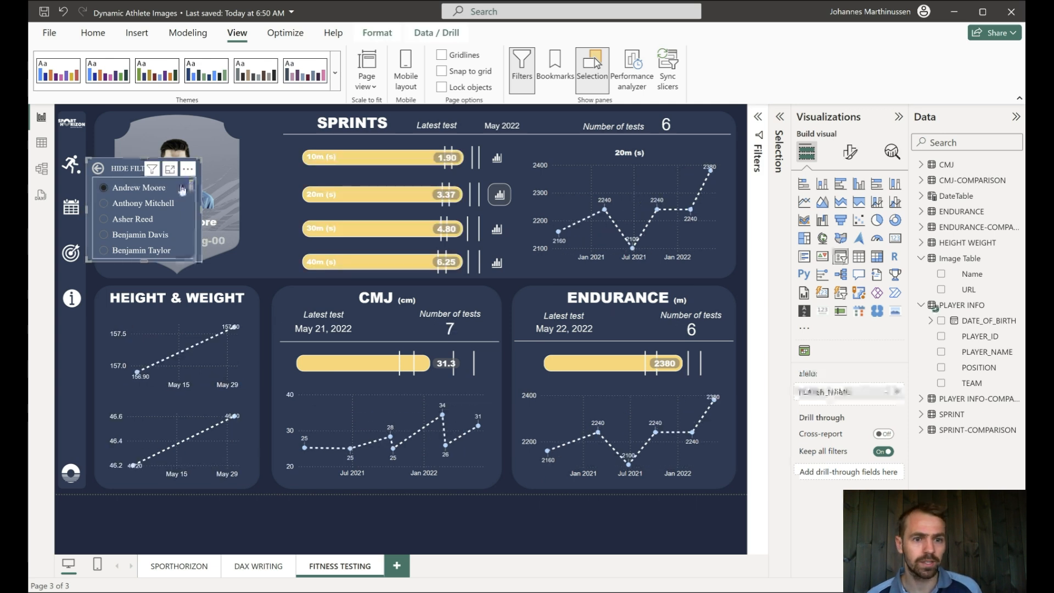
Check the slicer's PLAYER_NAME field and open Model view to see the table relationships.
{"action": "left_click", "coordinate": [941, 351]}
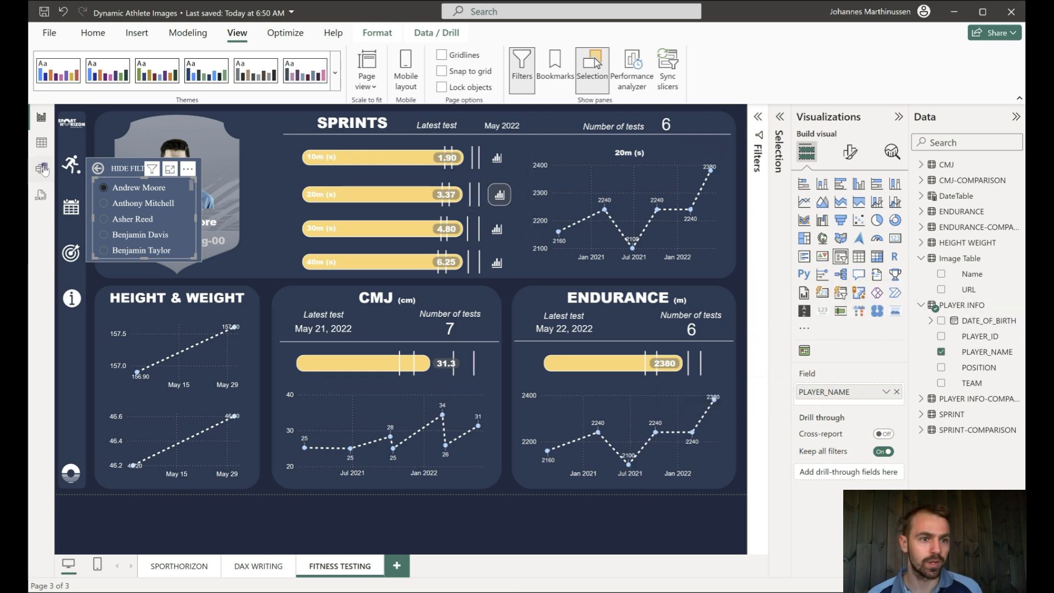
{"action": "left_click", "coordinate": [40, 168]}
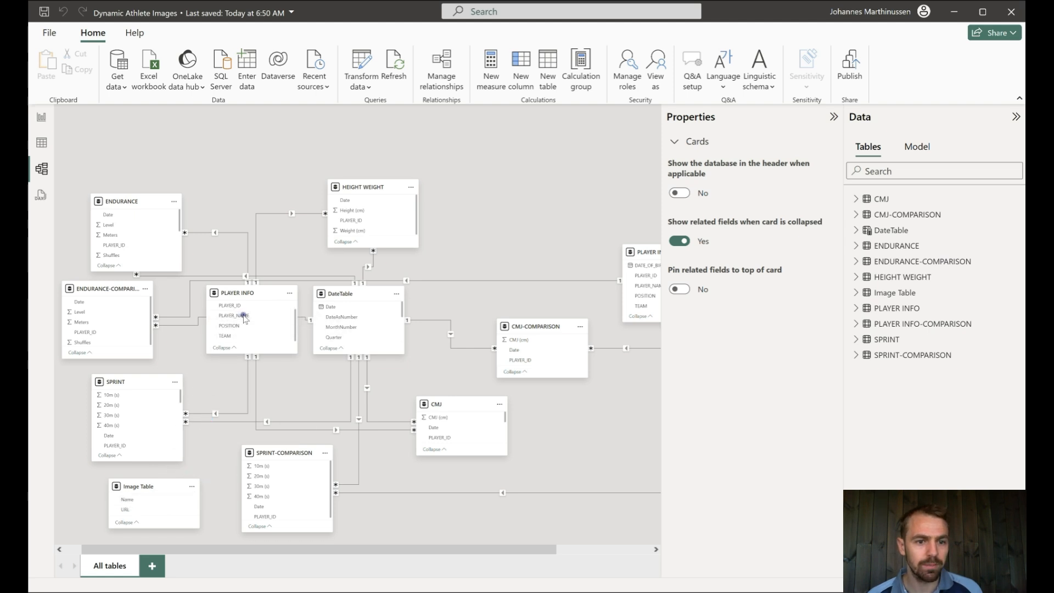
Link Image Table.Name to PLAYER INFO.PLAYER_NAME with Both cross-filter direction and save it.
{"action": "left_click", "coordinate": [442, 67]}
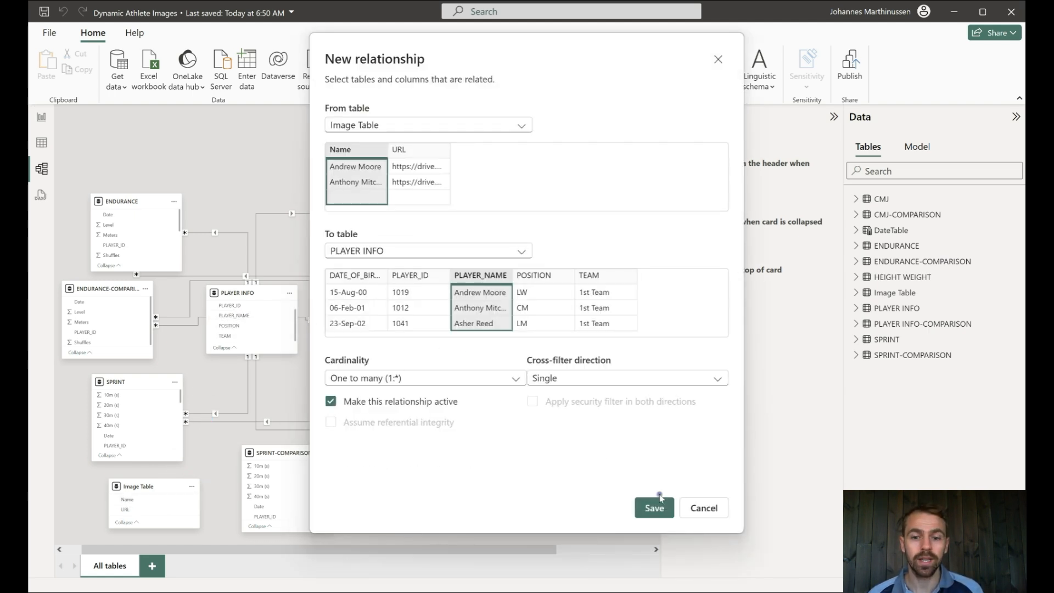
{"action": "mouse_move", "coordinate": [617, 420]}
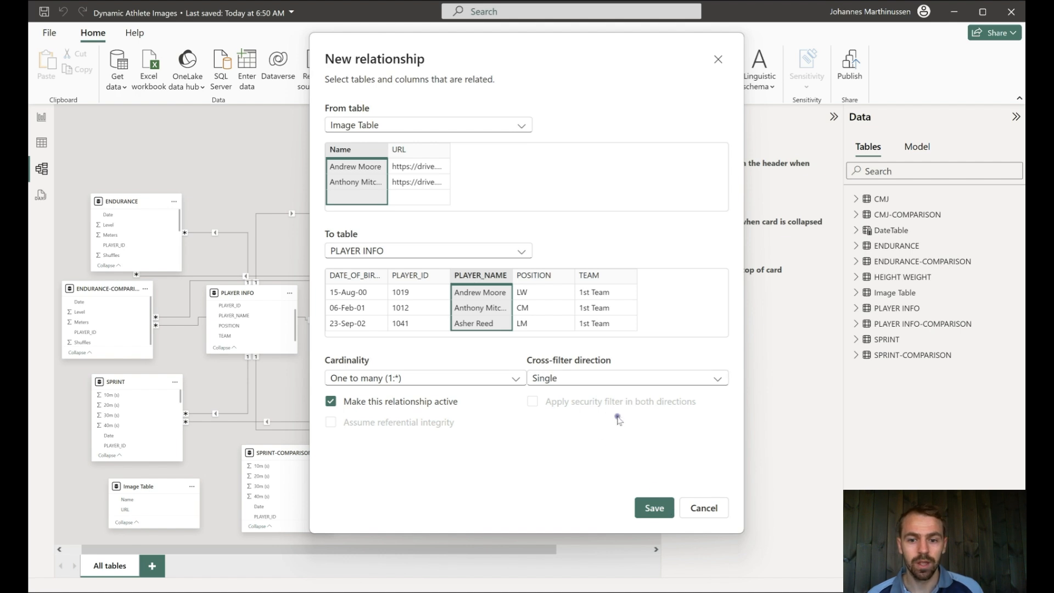
{"action": "left_click", "coordinate": [625, 376]}
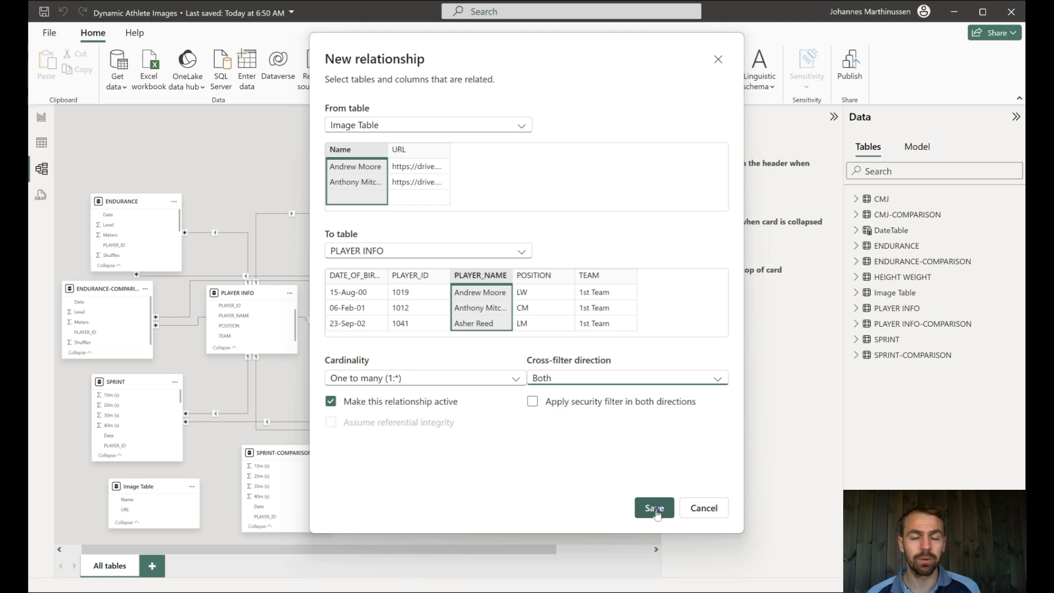
{"action": "left_click", "coordinate": [652, 507]}
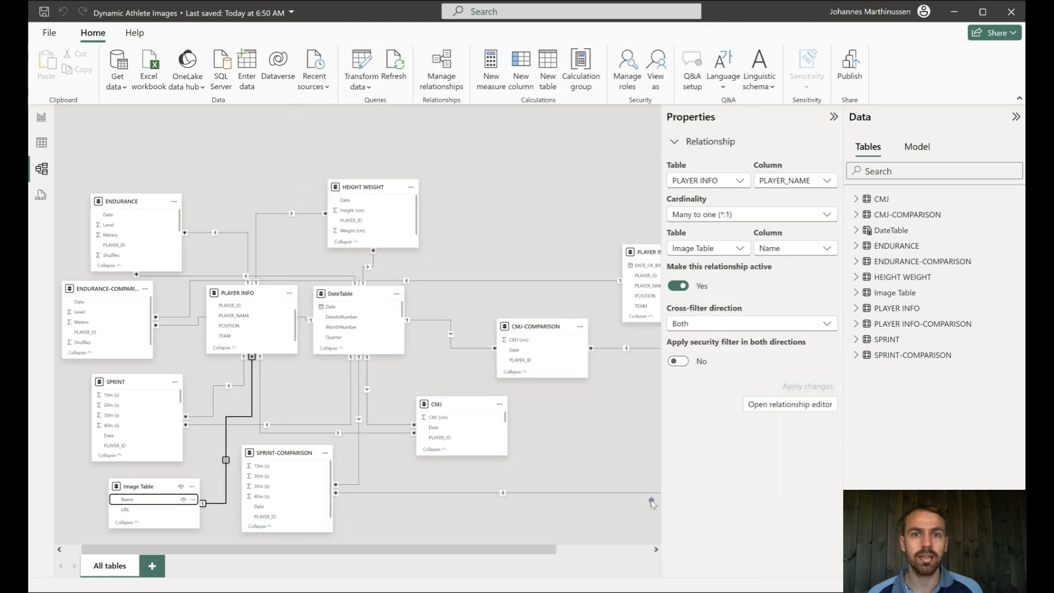
{"action": "left_click", "coordinate": [40, 118]}
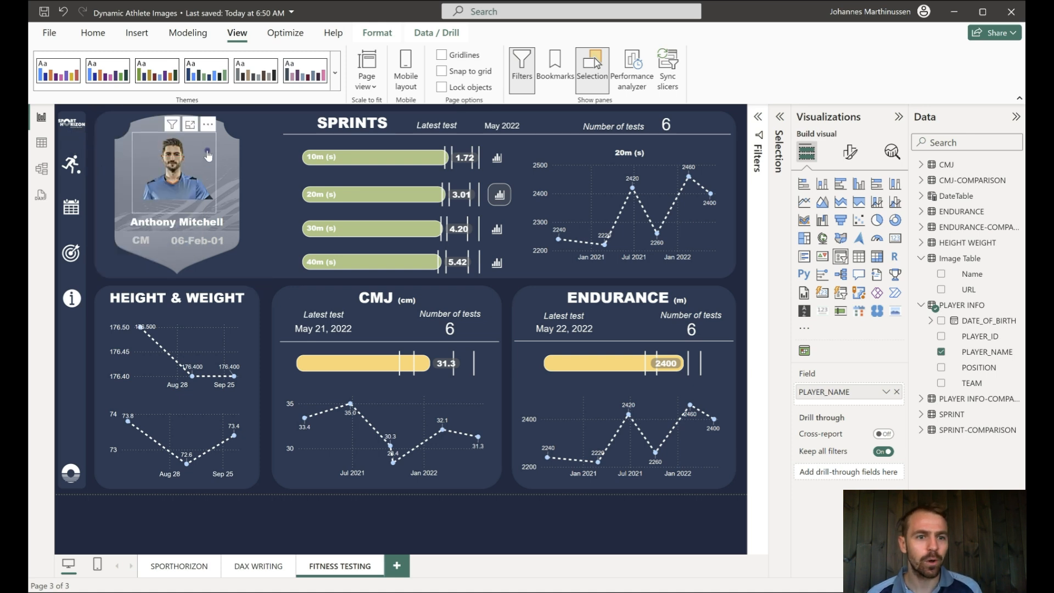
Set the player photo visual's Image Scaling to Fit so the picture sits within the card.
{"action": "left_click", "coordinate": [941, 289]}
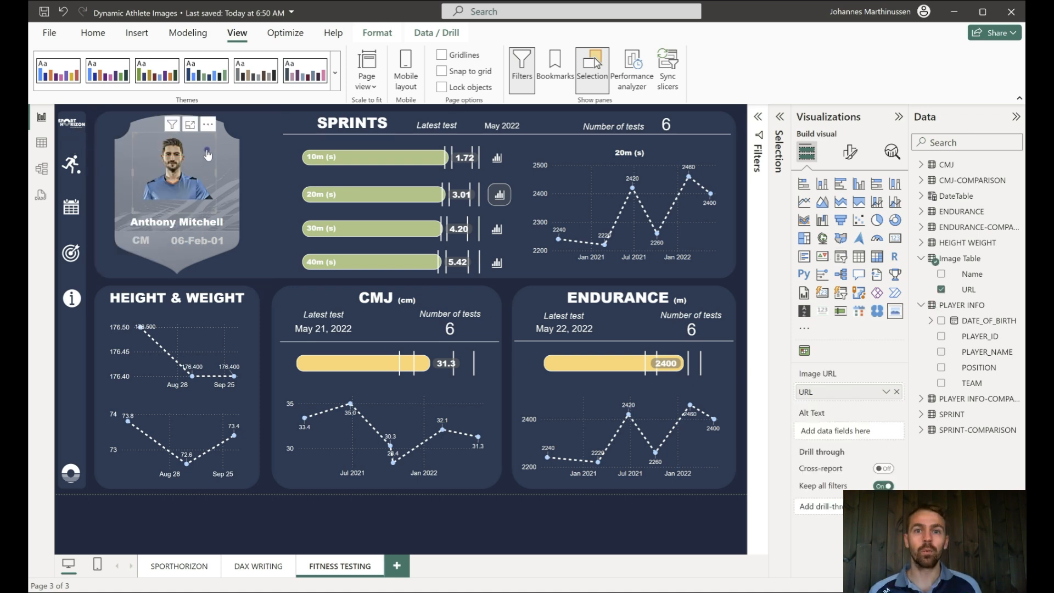
{"action": "mouse_move", "coordinate": [207, 176]}
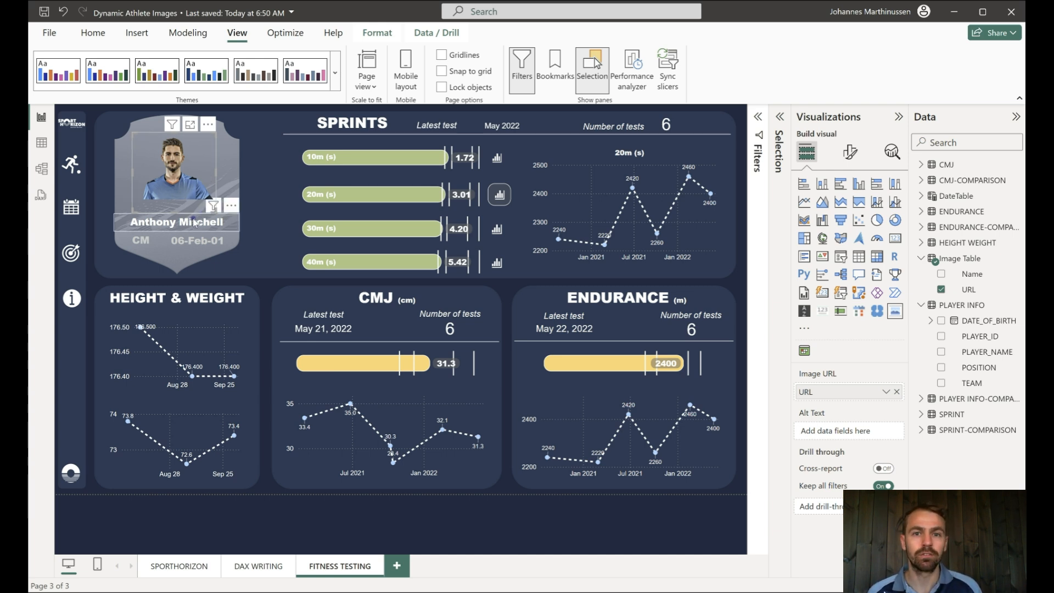
{"action": "mouse_move", "coordinate": [681, 205]}
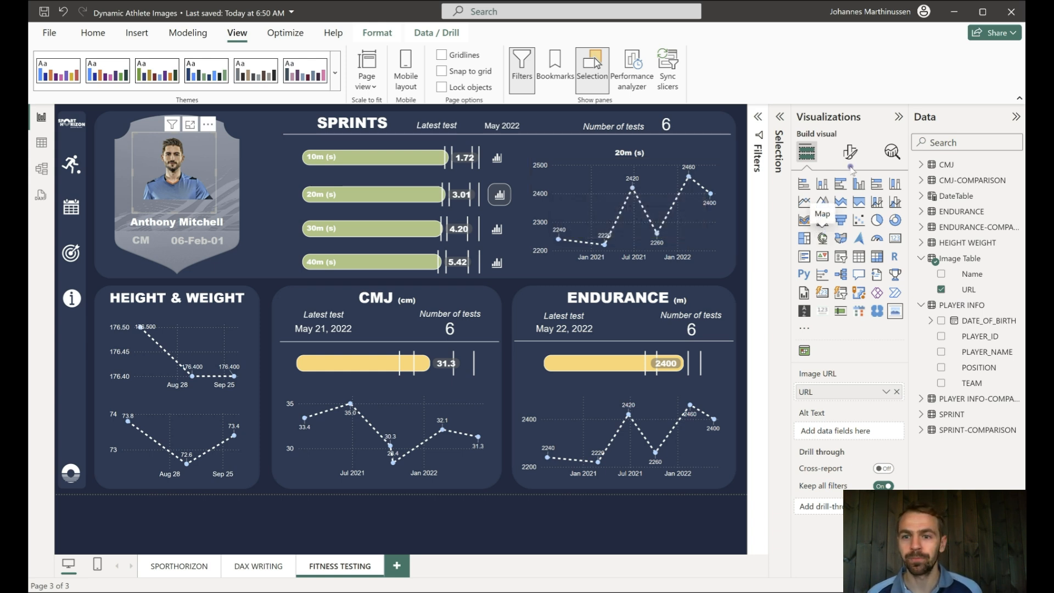
{"action": "left_click", "coordinate": [177, 196]}
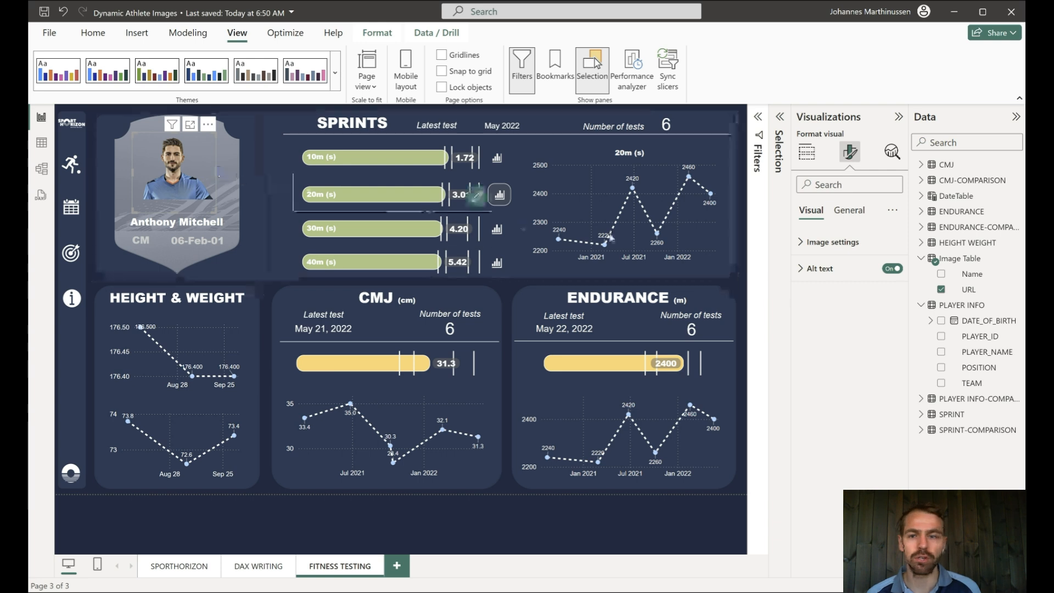
{"action": "left_click", "coordinate": [835, 241]}
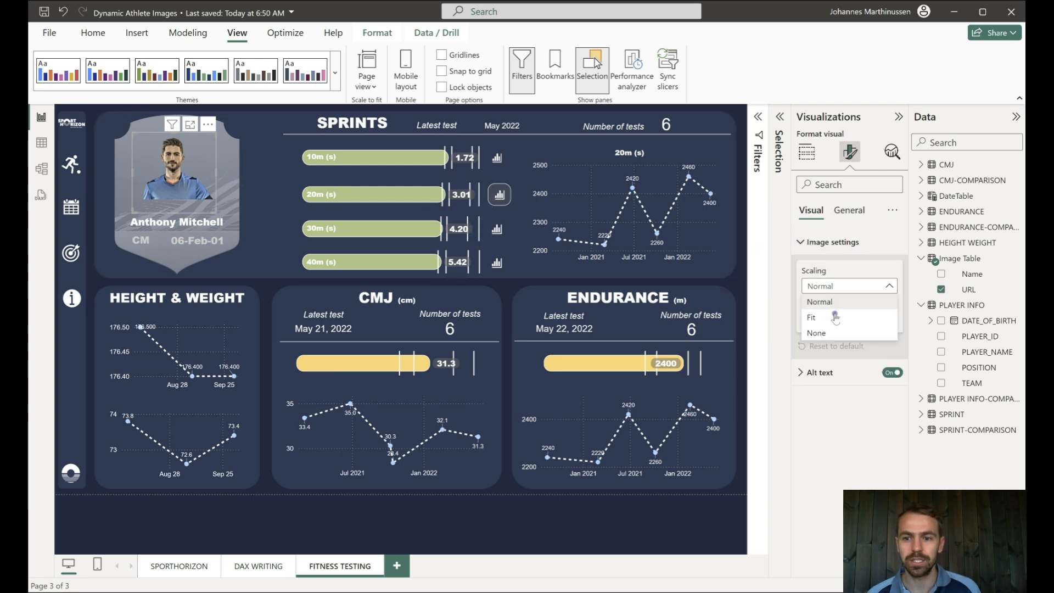
{"action": "left_click", "coordinate": [812, 317]}
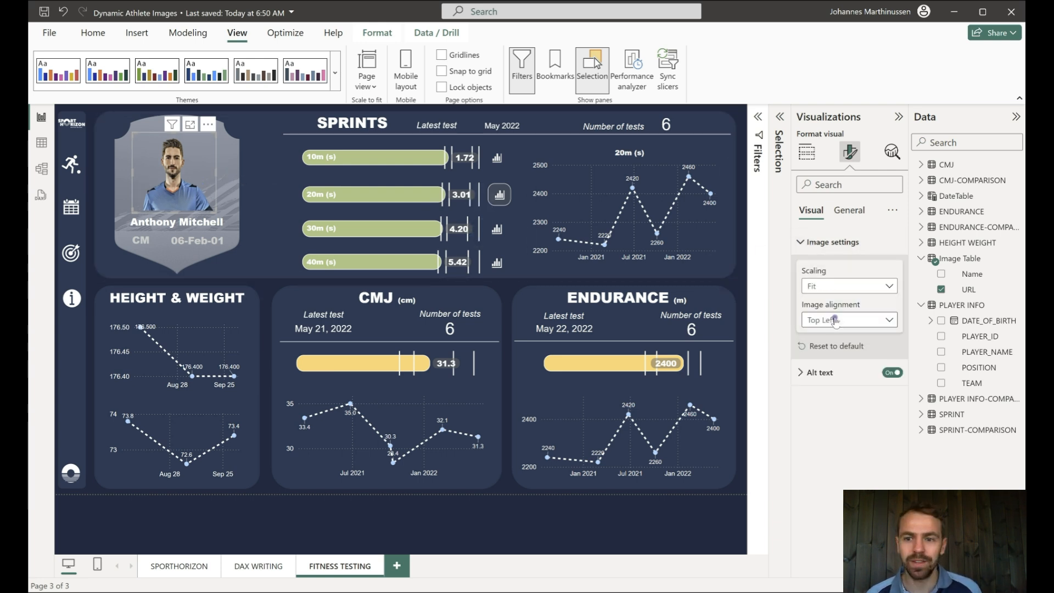